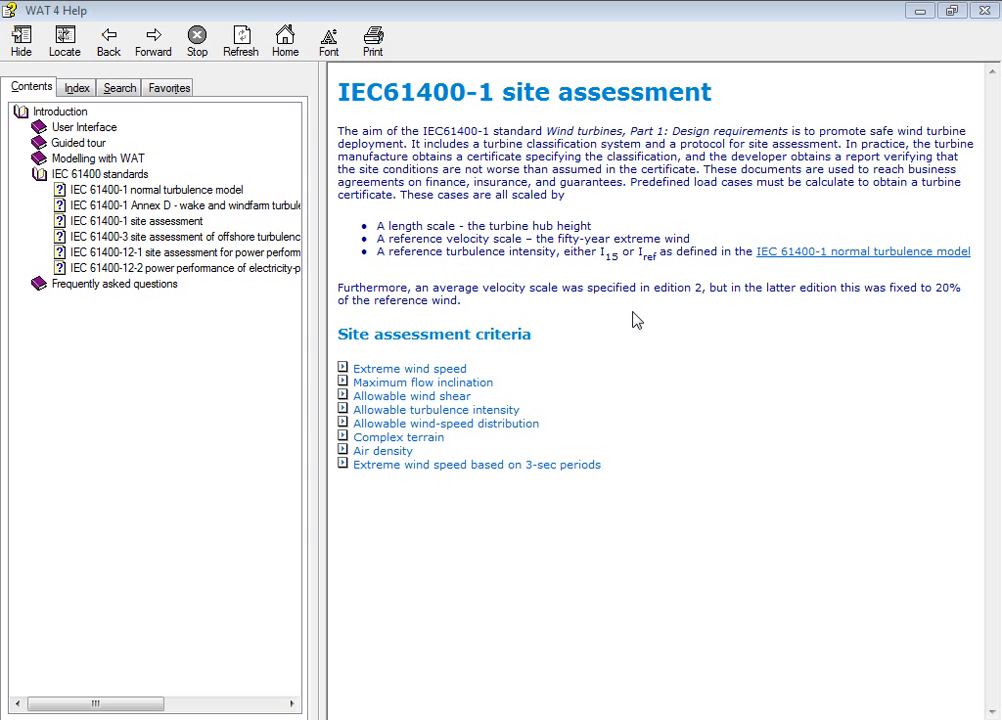
{"action": "mouse_move", "coordinate": [460, 430]}
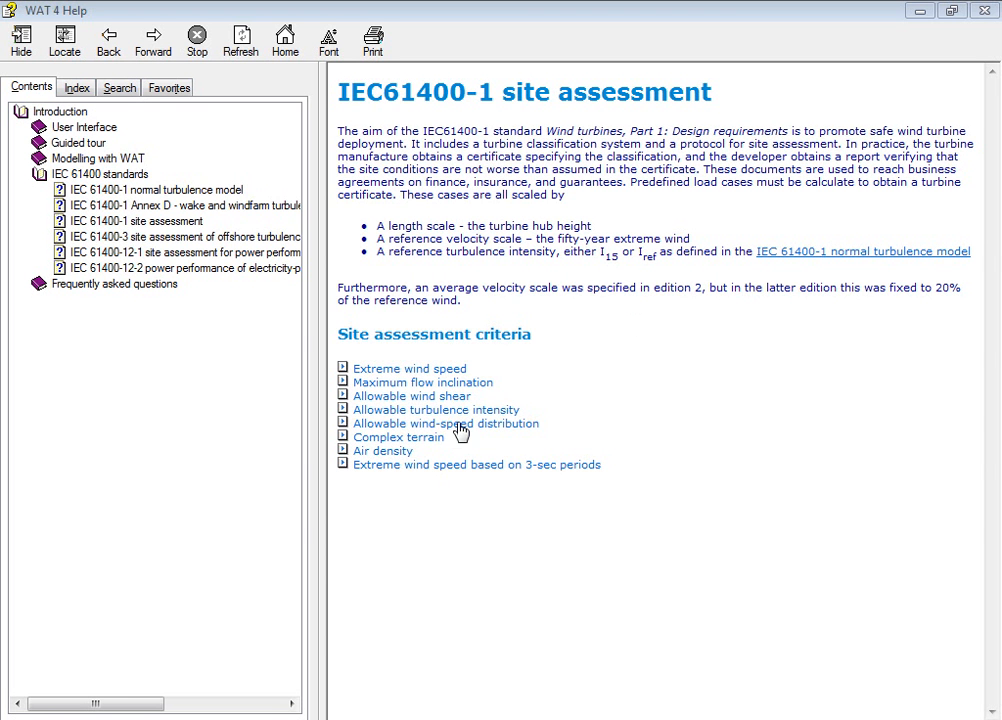
{"action": "mouse_move", "coordinate": [428, 120]}
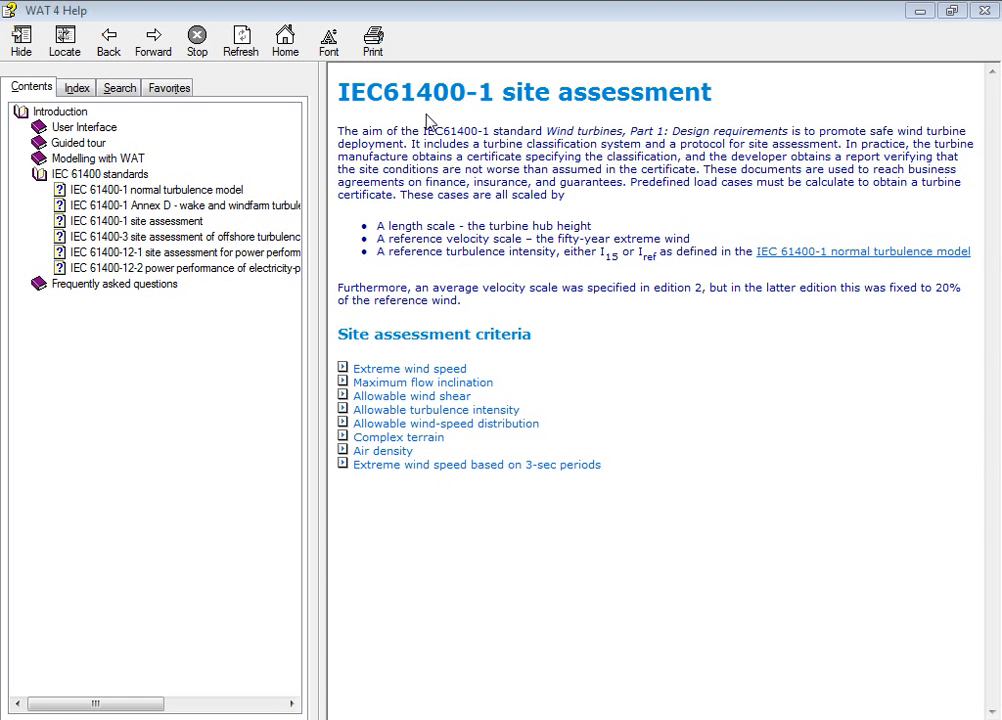
{"action": "mouse_move", "coordinate": [560, 120]}
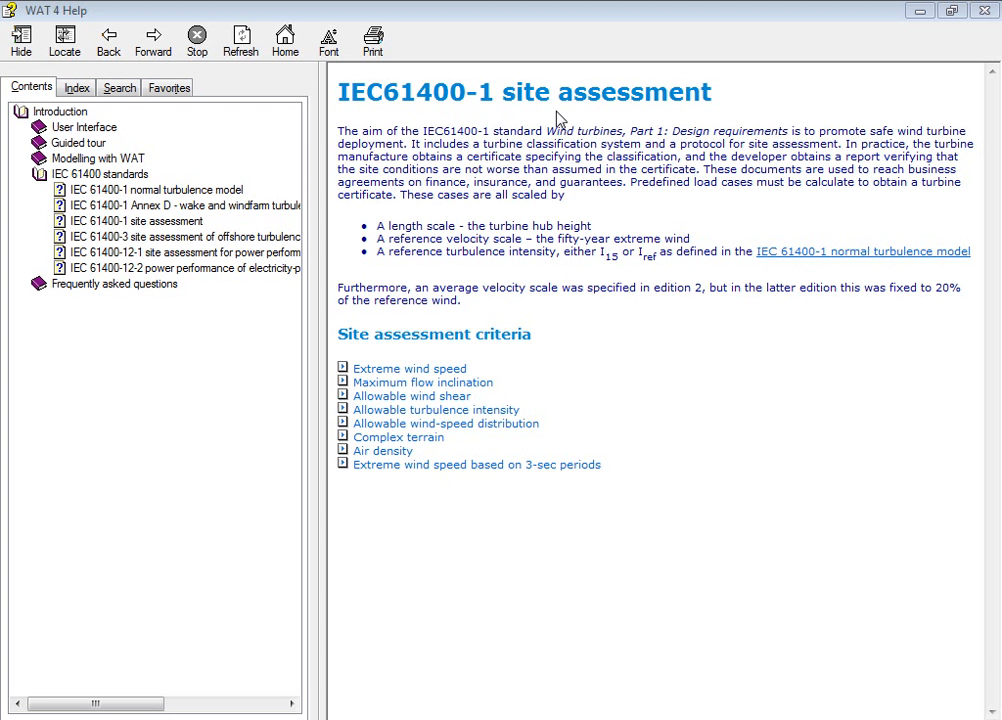
{"action": "mouse_move", "coordinate": [512, 128]}
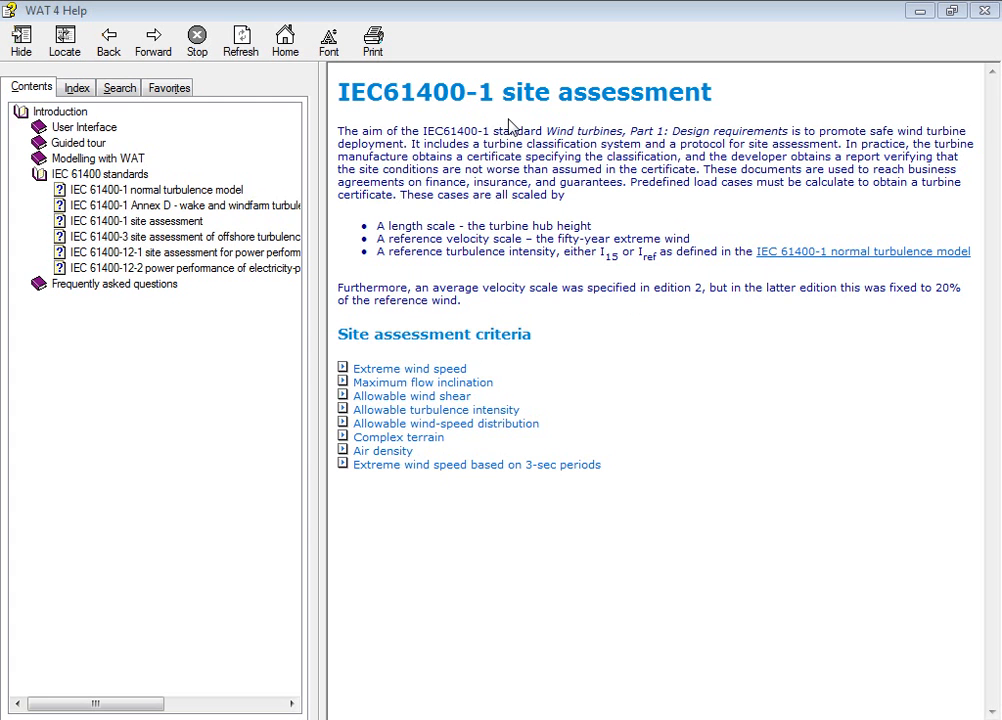
{"action": "mouse_move", "coordinate": [136, 136]}
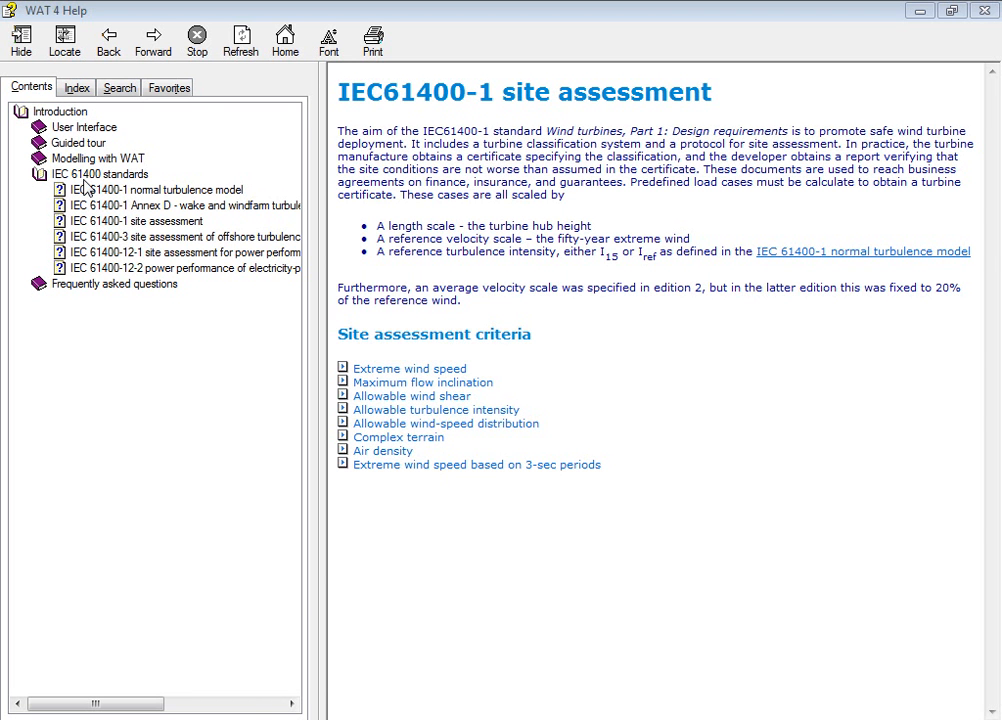
{"action": "mouse_move", "coordinate": [288, 388]}
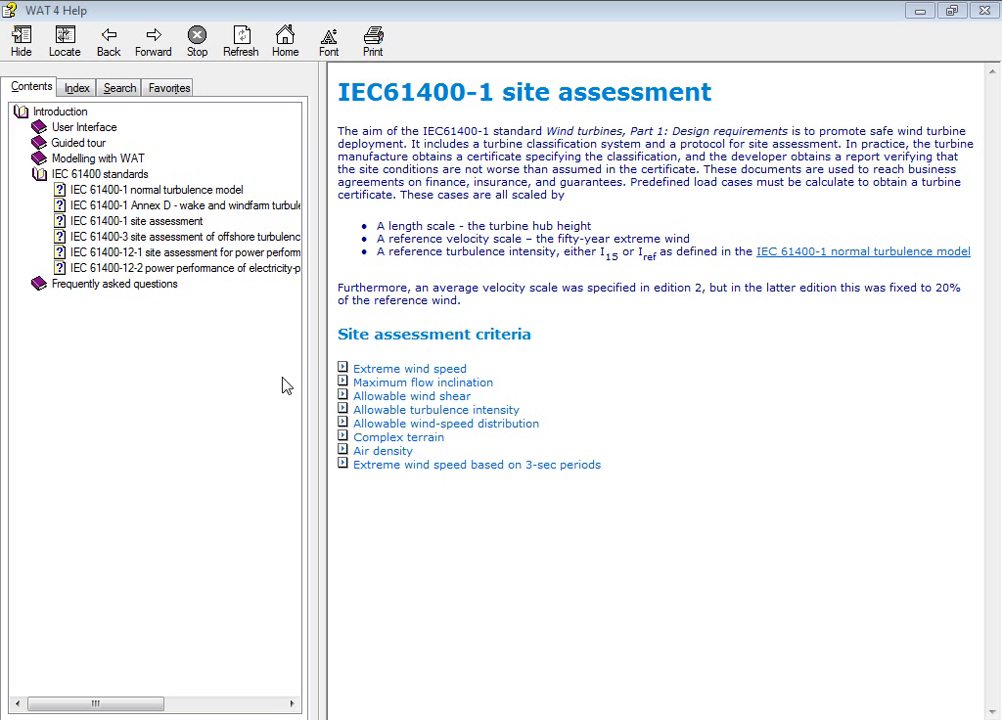
{"action": "mouse_move", "coordinate": [342, 440]}
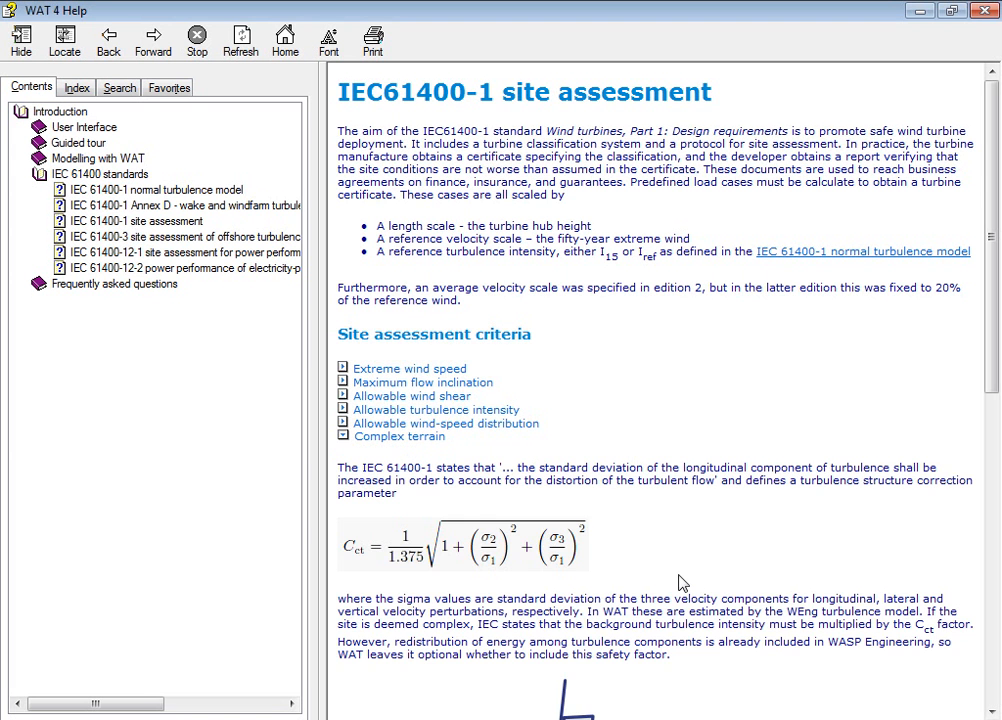
Step: Scroll the help page down to the 2005 and 2009 terrain-zone diagrams and complexity explanation
{"action": "scroll", "scroll_direction": "down", "scroll_amount": 3}
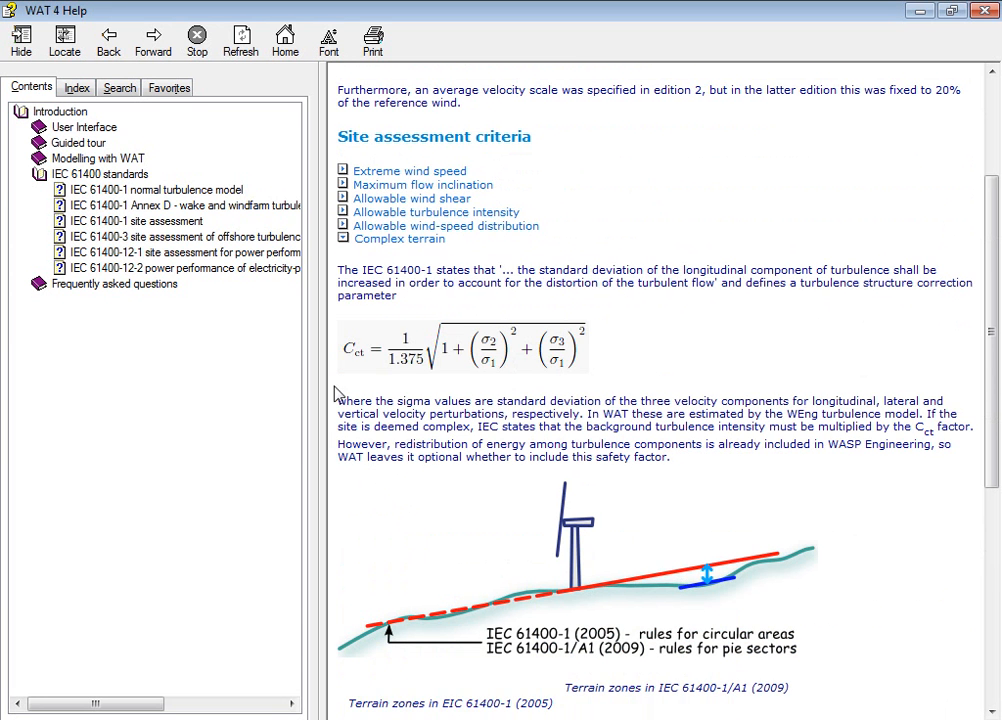
{"action": "mouse_move", "coordinate": [348, 368]}
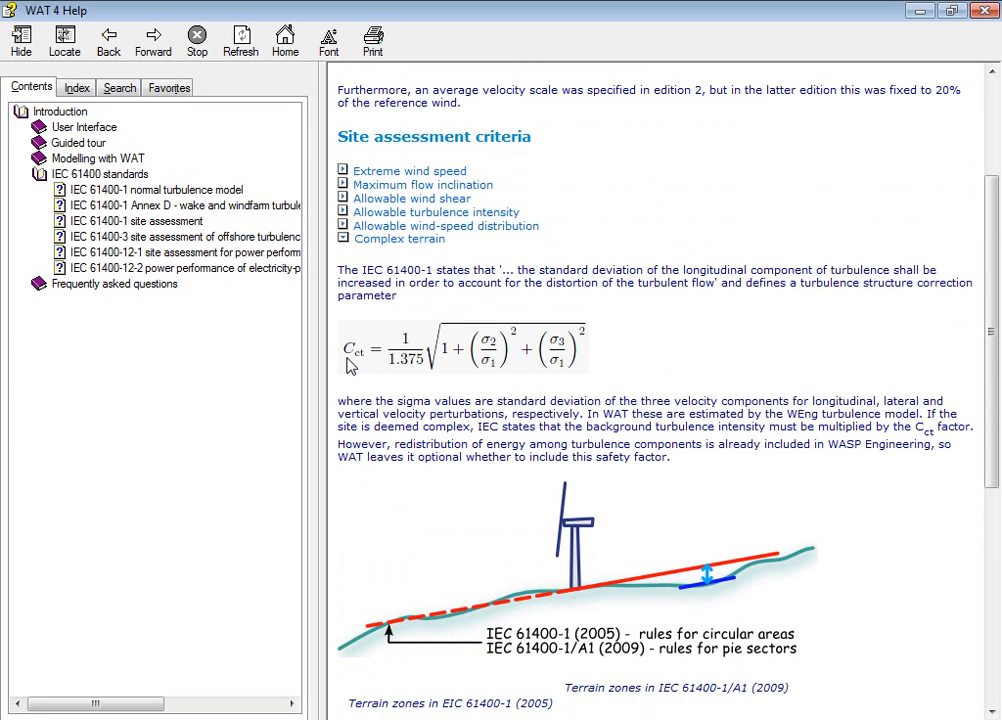
{"action": "mouse_move", "coordinate": [460, 392]}
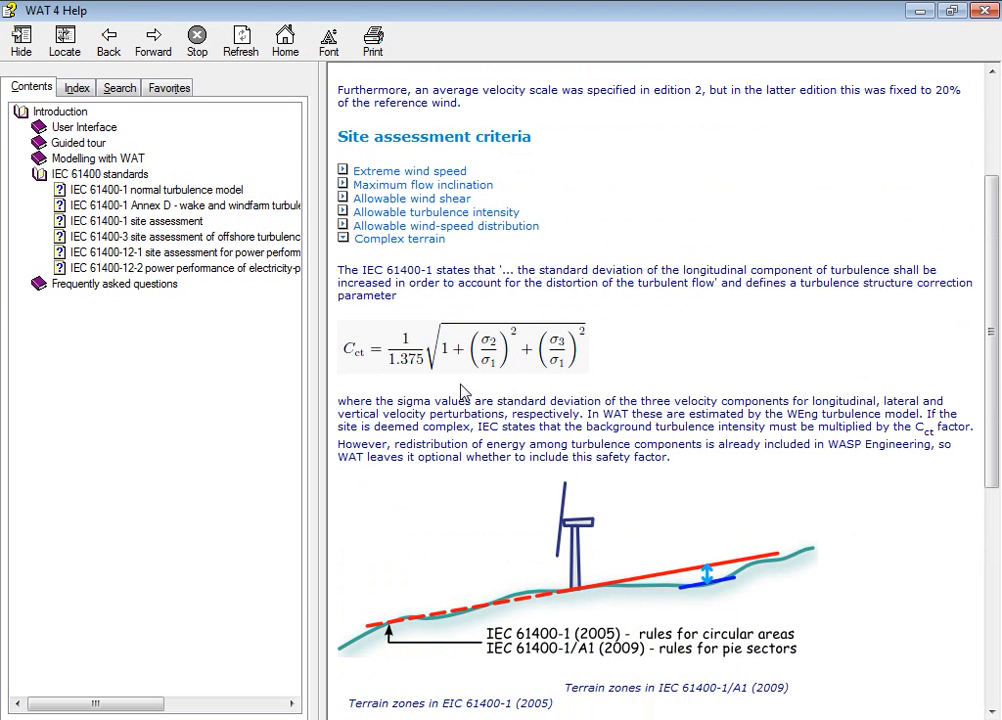
{"action": "mouse_move", "coordinate": [572, 438]}
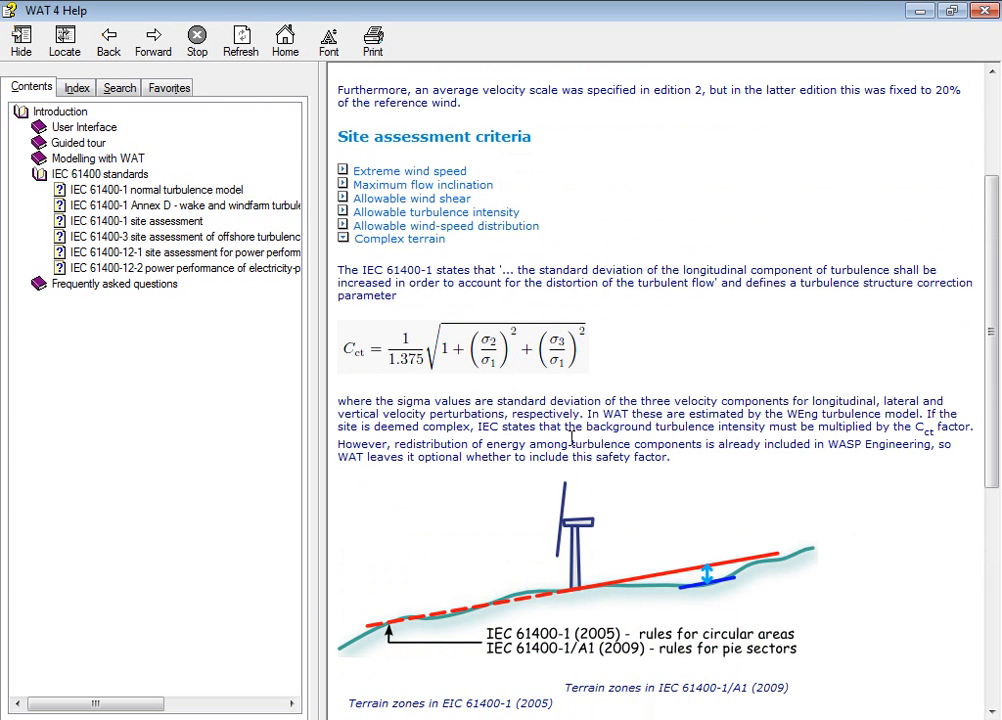
{"action": "scroll", "scroll_direction": "down", "scroll_amount": 3}
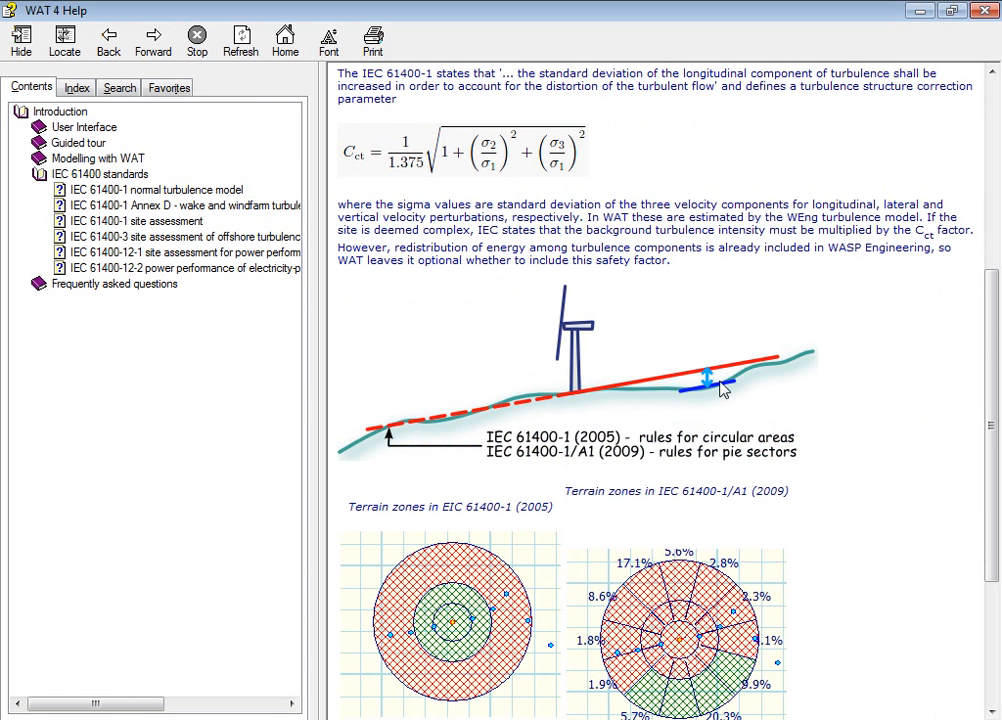
{"action": "mouse_move", "coordinate": [768, 364]}
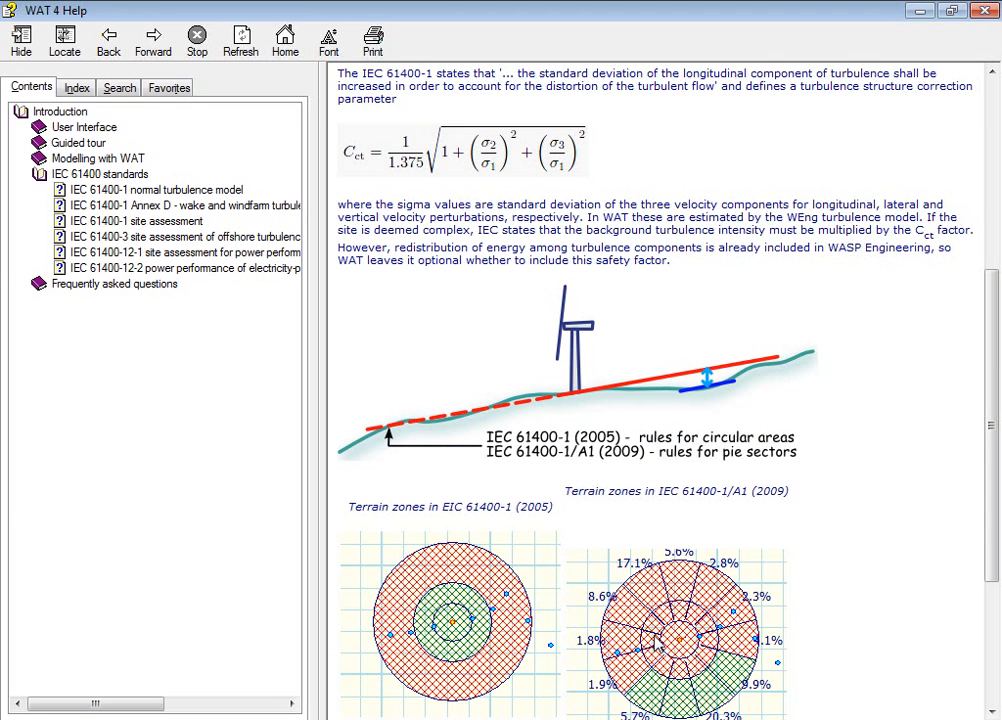
{"action": "scroll", "scroll_direction": "down", "scroll_amount": 3}
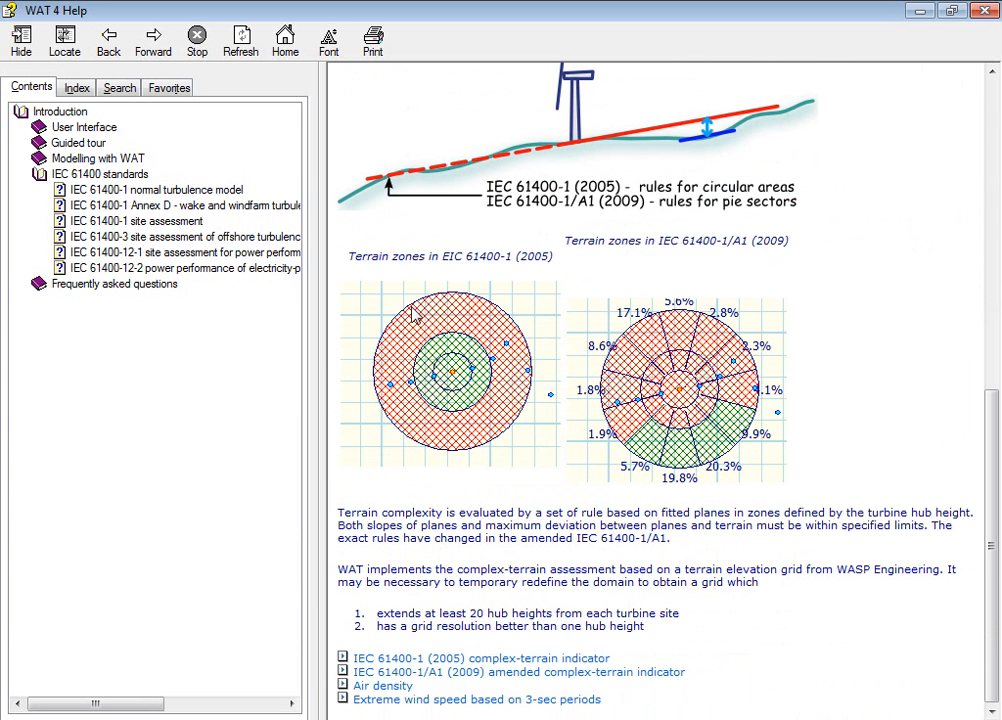
{"action": "mouse_move", "coordinate": [548, 400]}
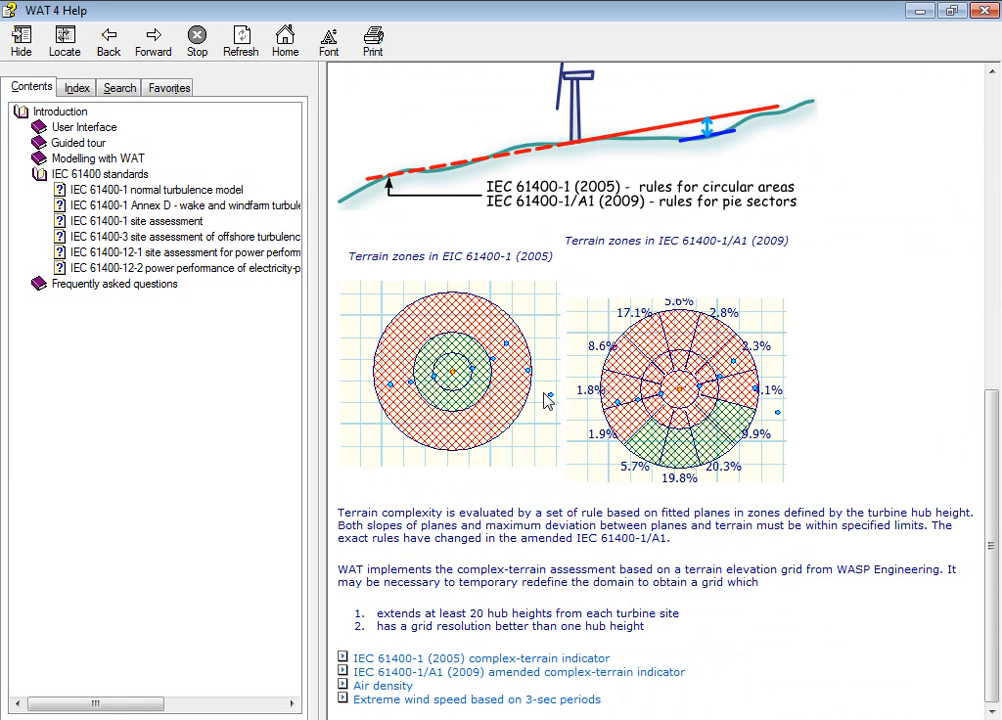
{"action": "mouse_move", "coordinate": [528, 460]}
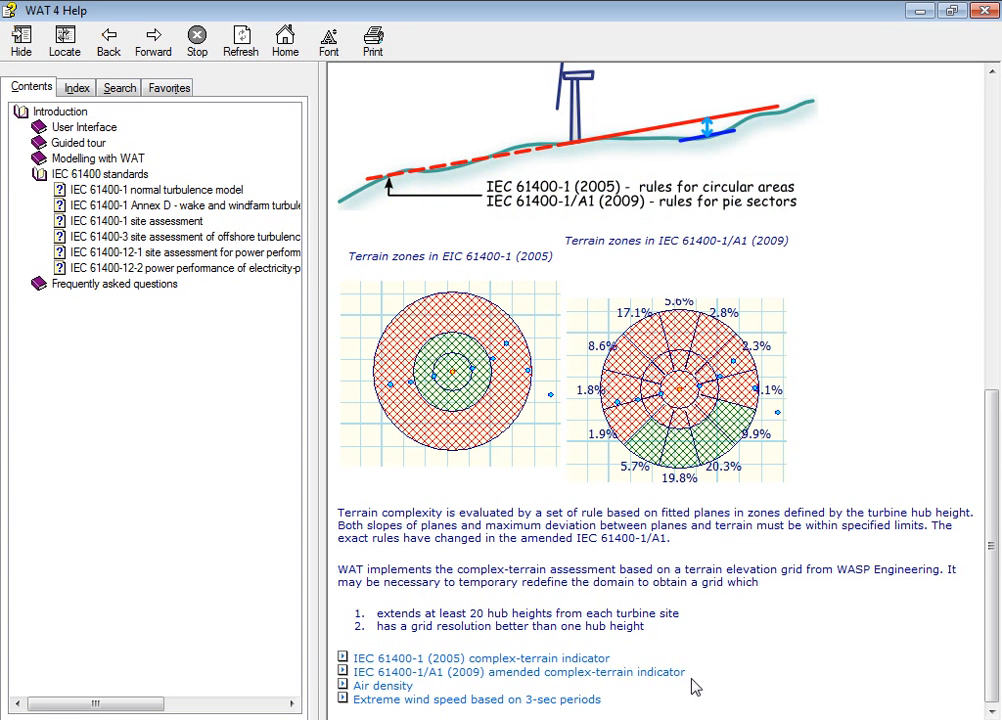
Step: Expand the IEC 61400-1/A1 (2009) amended complex-terrain indicator entry showing its sector table and energy formula
{"action": "left_click", "coordinate": [516, 672]}
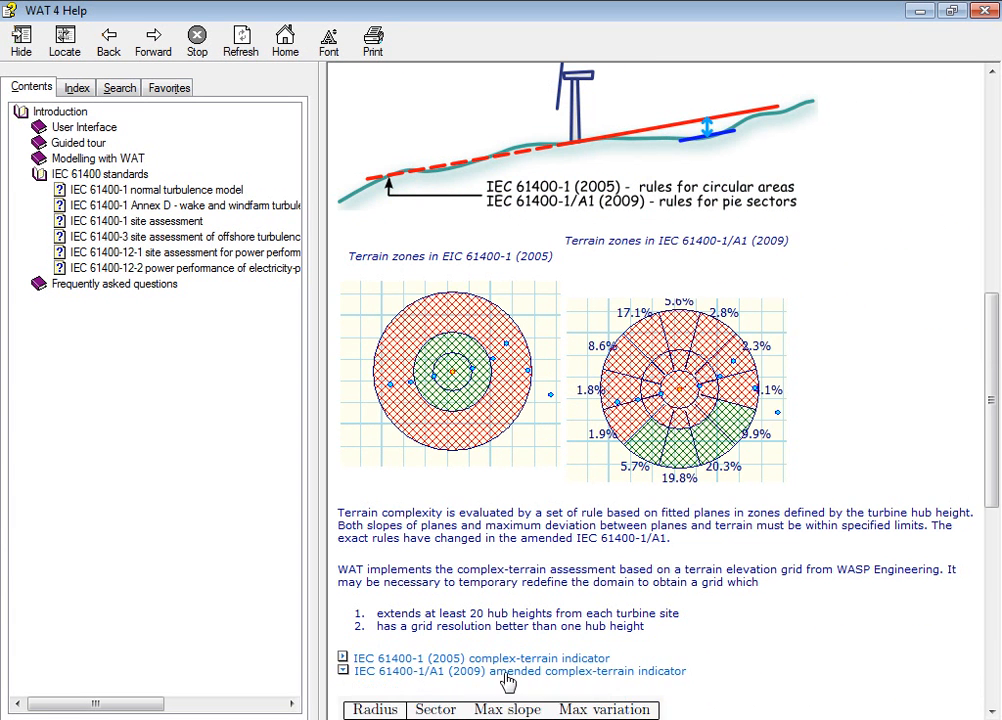
{"action": "scroll", "scroll_direction": "down", "scroll_amount": 3}
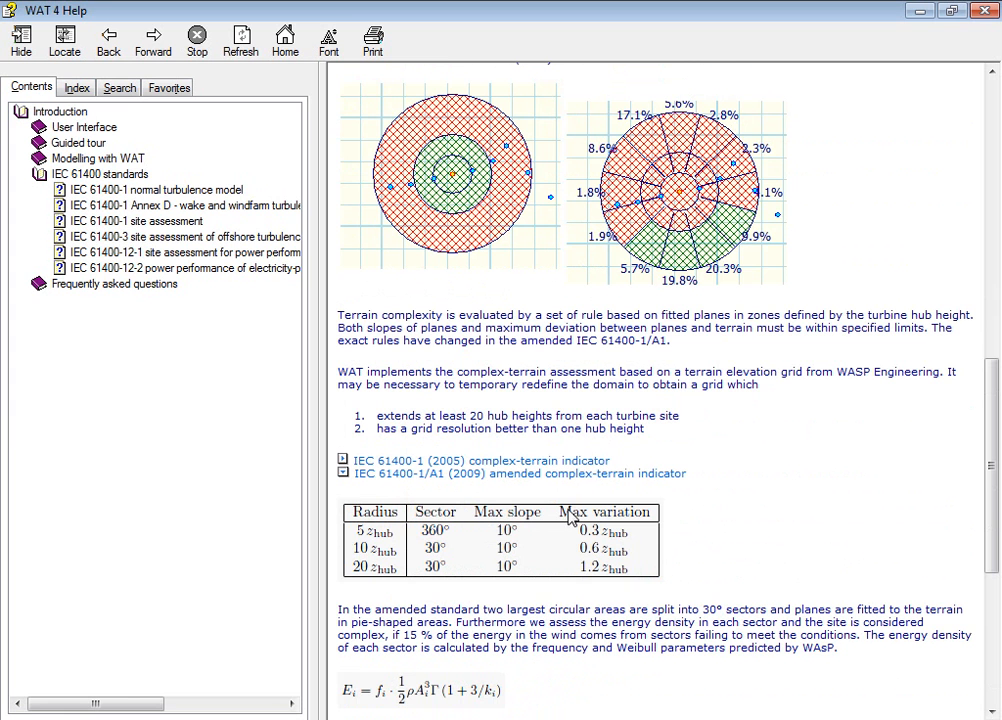
{"action": "mouse_move", "coordinate": [750, 262]}
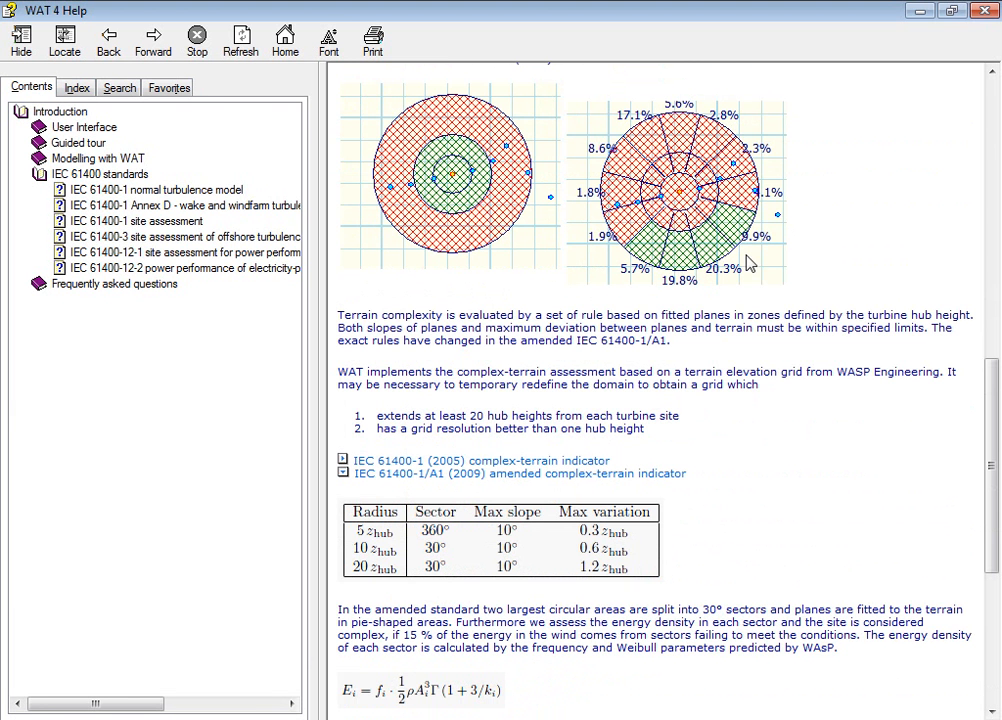
{"action": "mouse_move", "coordinate": [400, 672]}
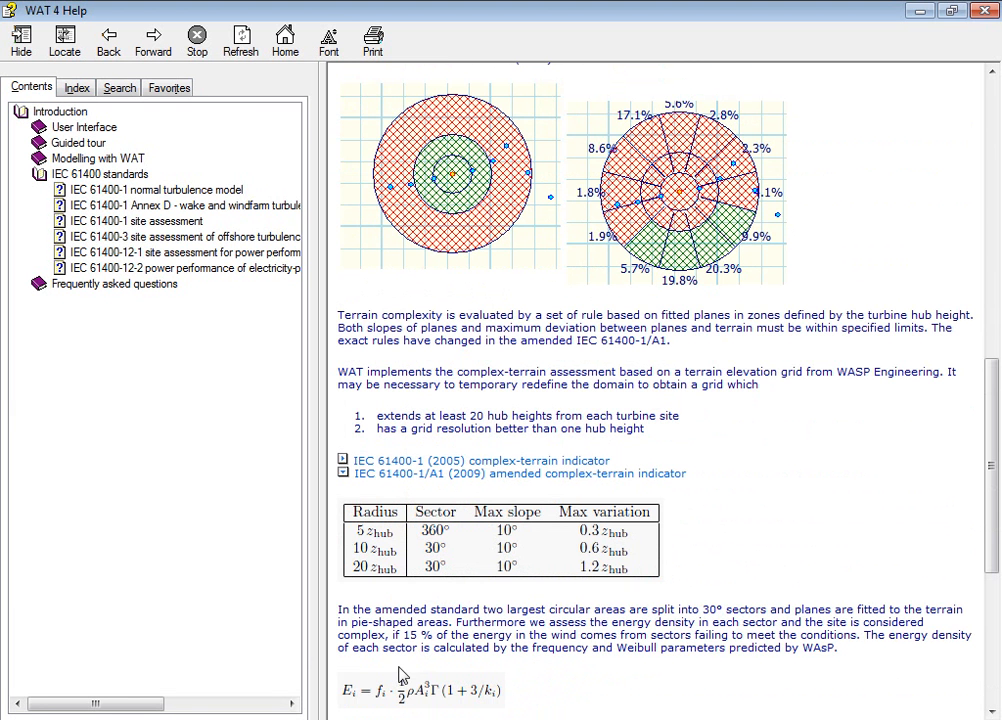
{"action": "mouse_move", "coordinate": [432, 696]}
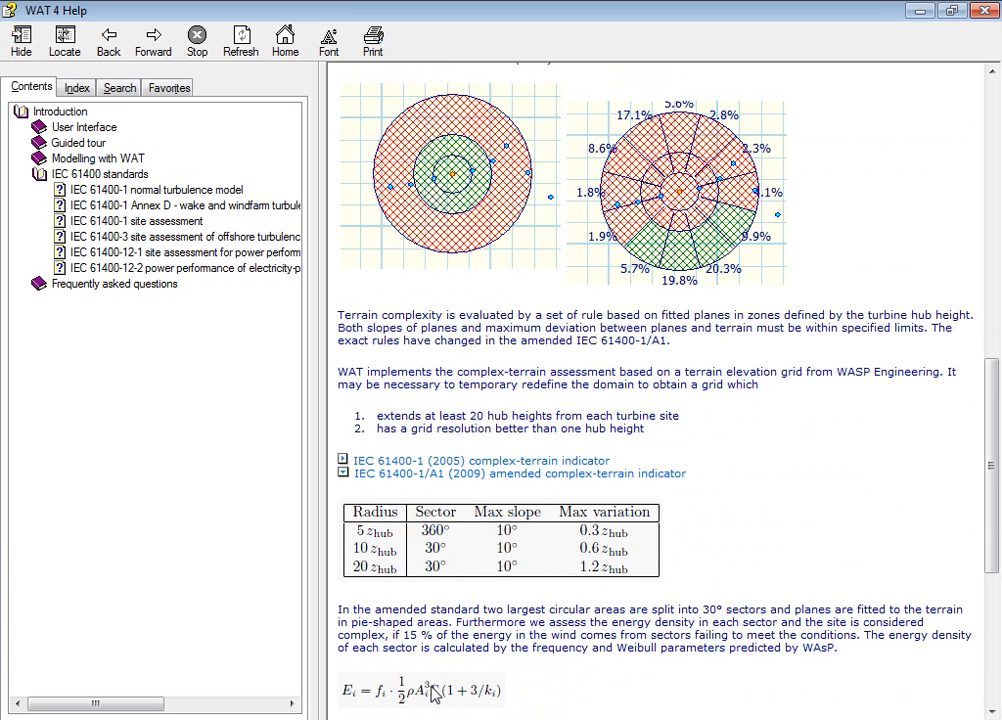
{"action": "mouse_move", "coordinate": [370, 692]}
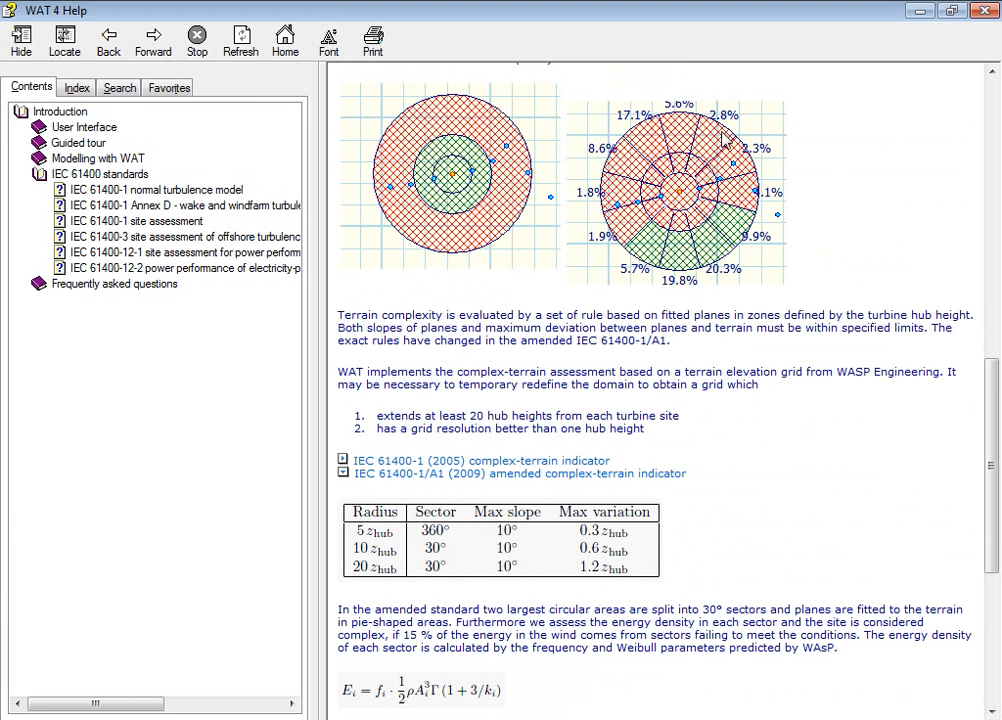
{"action": "mouse_move", "coordinate": [770, 256]}
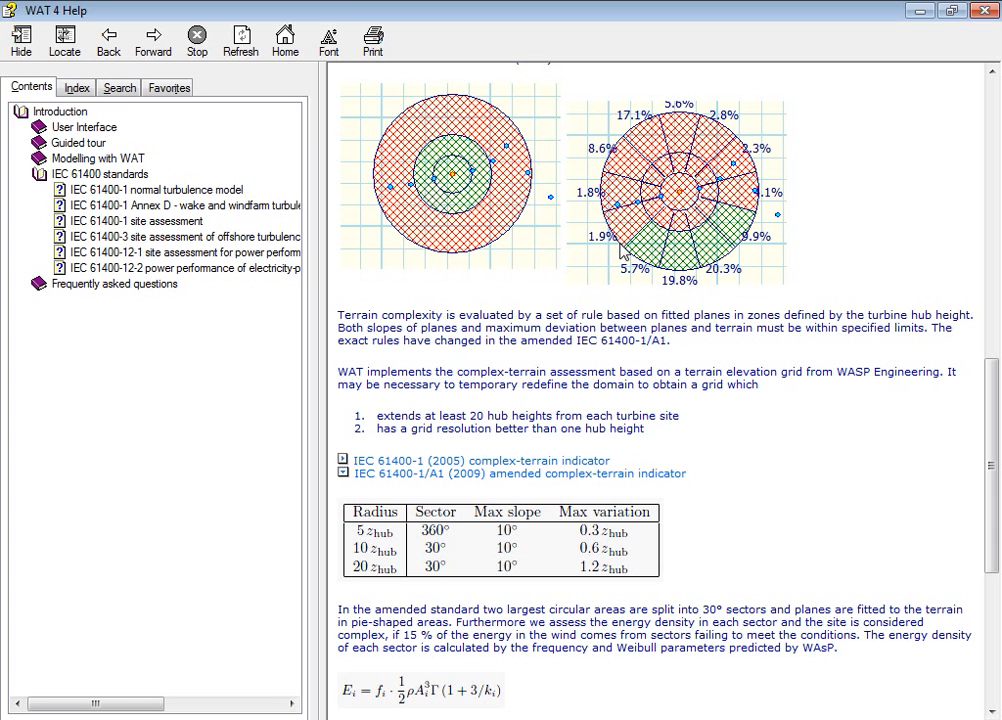
{"action": "mouse_move", "coordinate": [762, 210]}
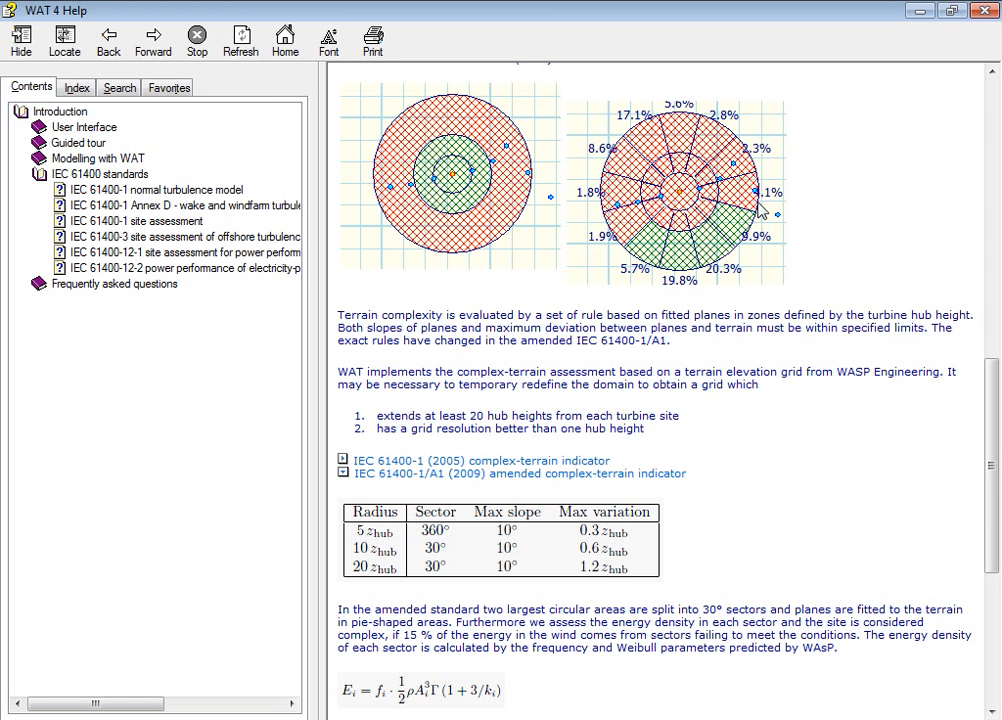
{"action": "mouse_move", "coordinate": [778, 184]}
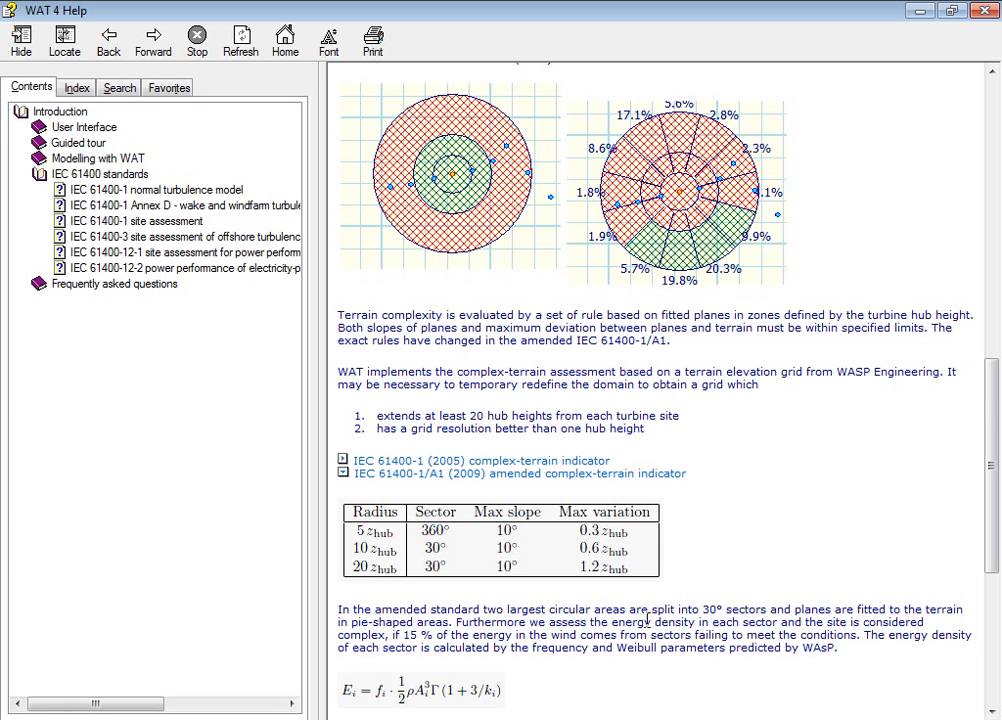
{"action": "scroll", "scroll_direction": "down", "scroll_amount": 3}
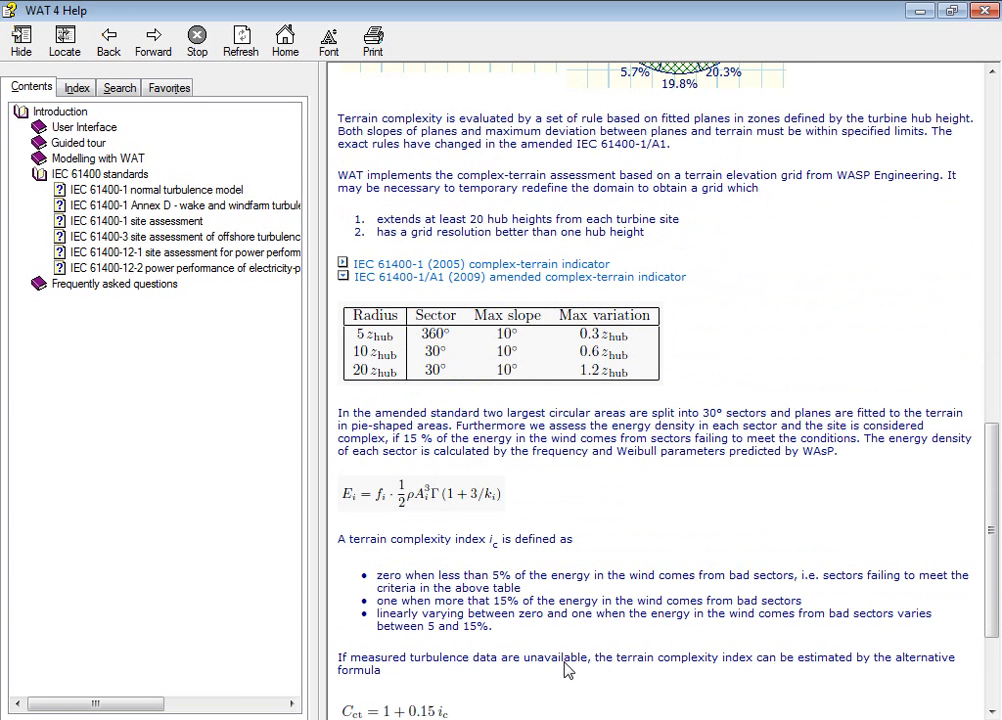
{"action": "scroll", "scroll_direction": "down", "scroll_amount": 3}
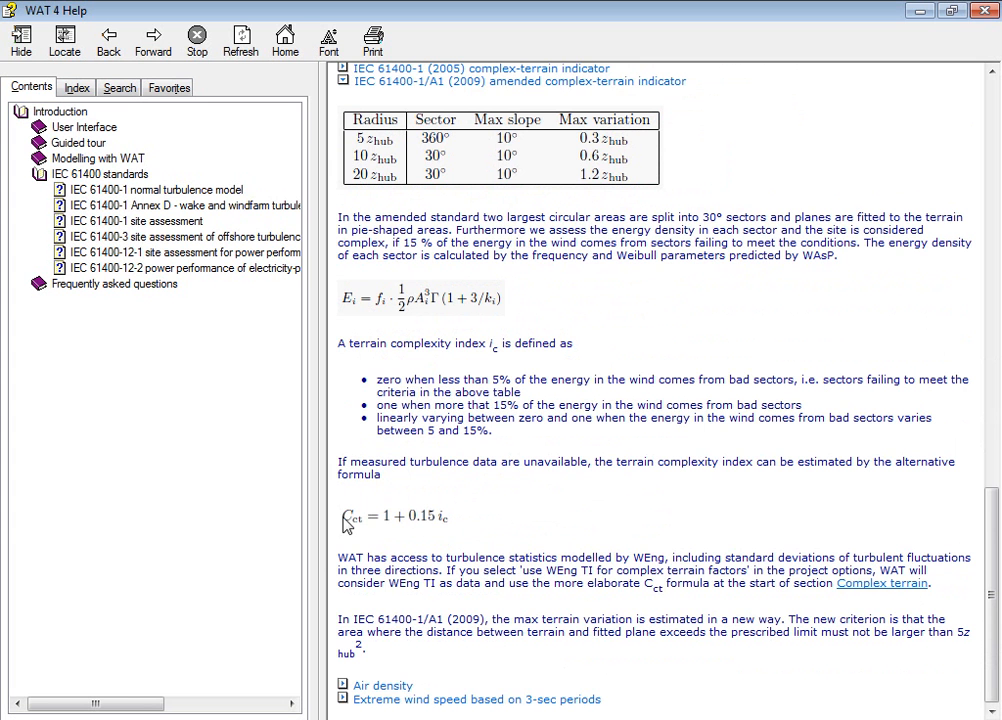
{"action": "mouse_move", "coordinate": [464, 540]}
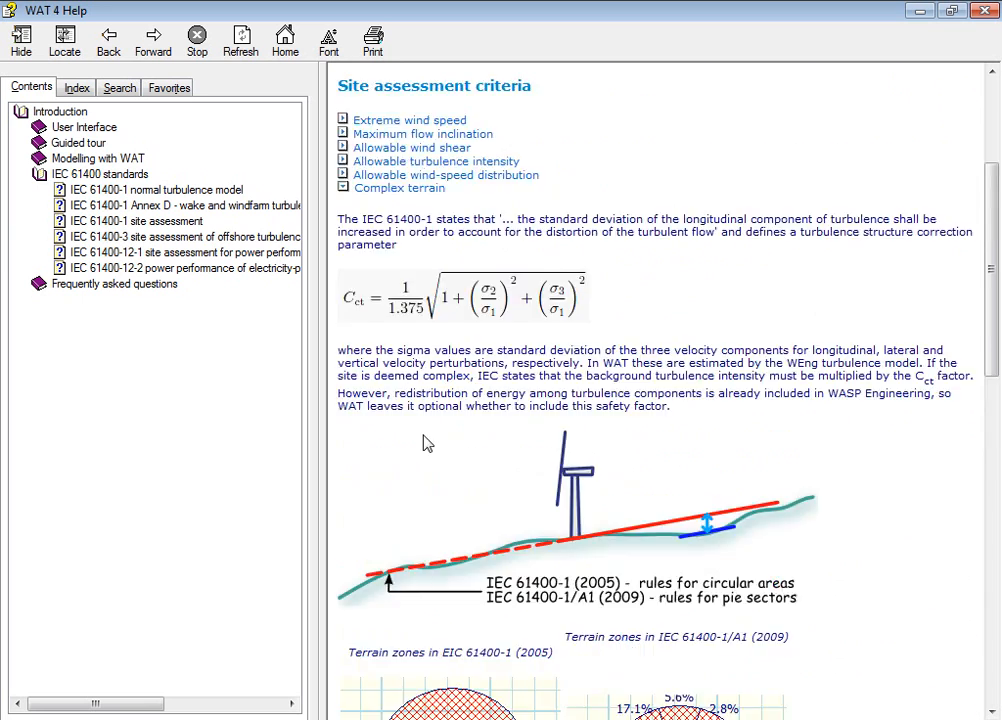
{"action": "scroll", "scroll_direction": "down", "scroll_amount": 3}
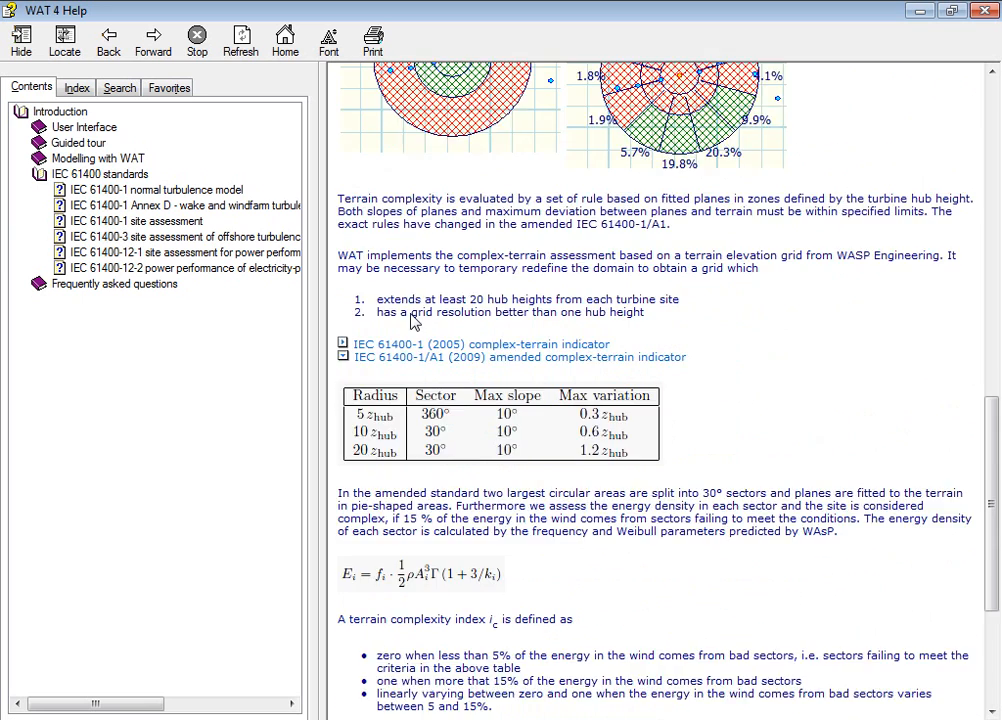
{"action": "scroll", "scroll_direction": "down", "scroll_amount": 3}
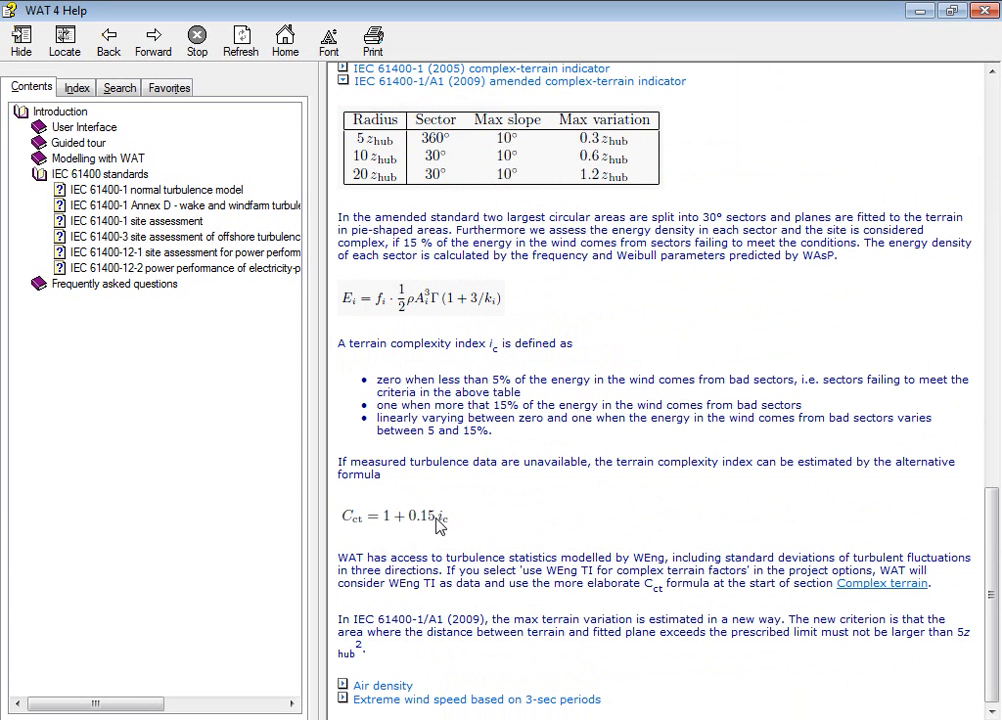
{"action": "scroll", "scroll_direction": "up", "scroll_amount": 3}
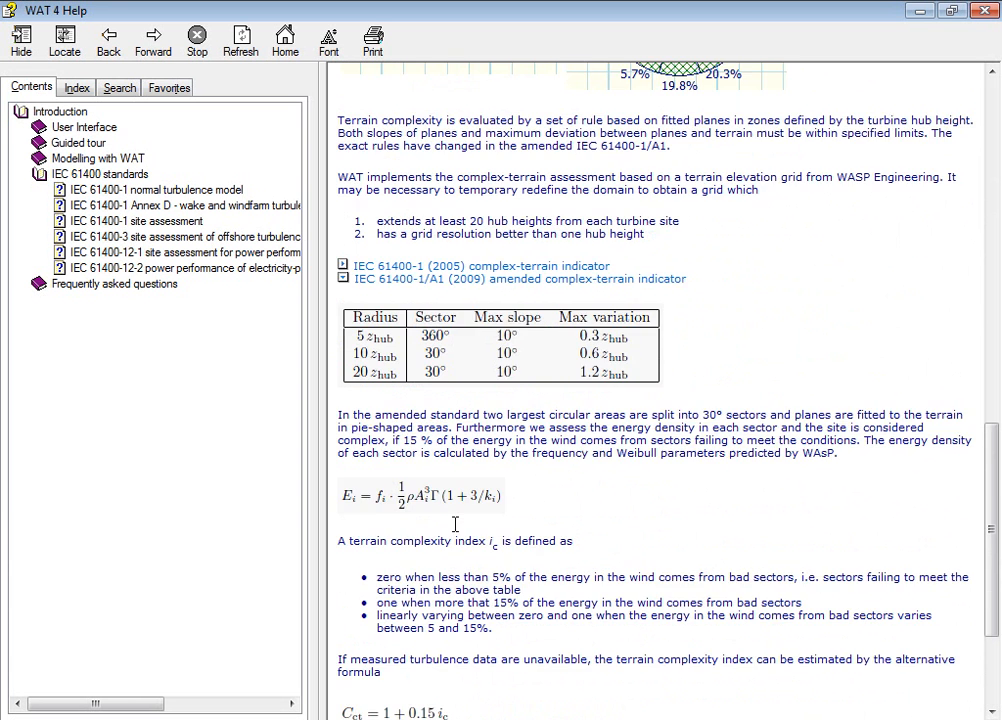
{"action": "scroll", "scroll_direction": "up", "scroll_amount": 3}
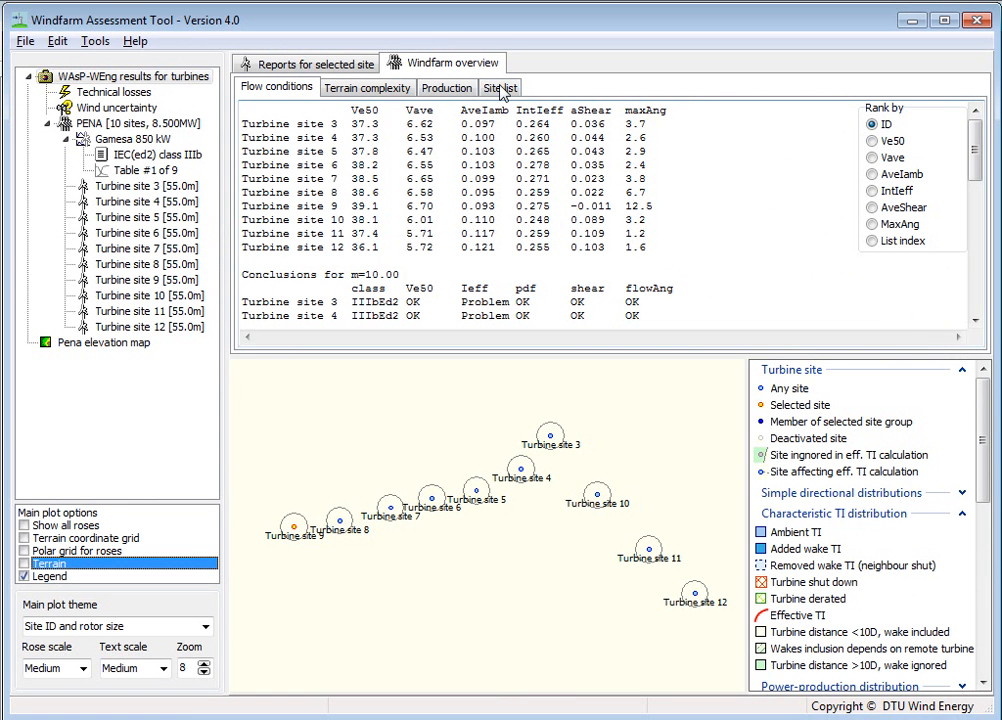
{"action": "mouse_move", "coordinate": [368, 88]}
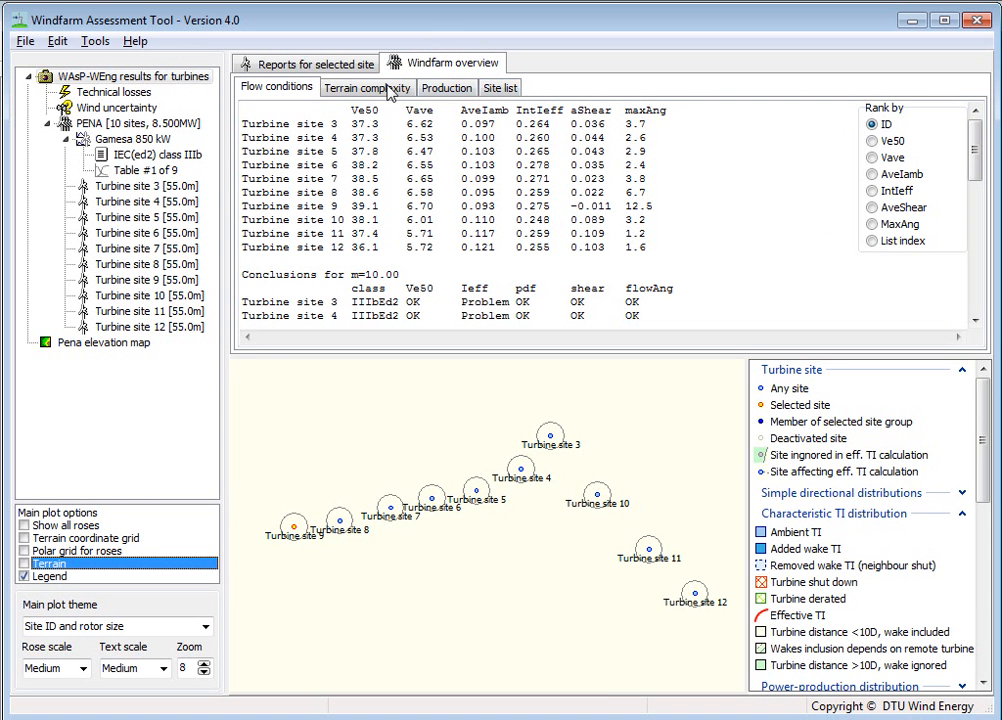
Step: Show the Terrain complexity results with detailed per-sector slope, variation, status and energy figures
{"action": "left_click", "coordinate": [368, 88]}
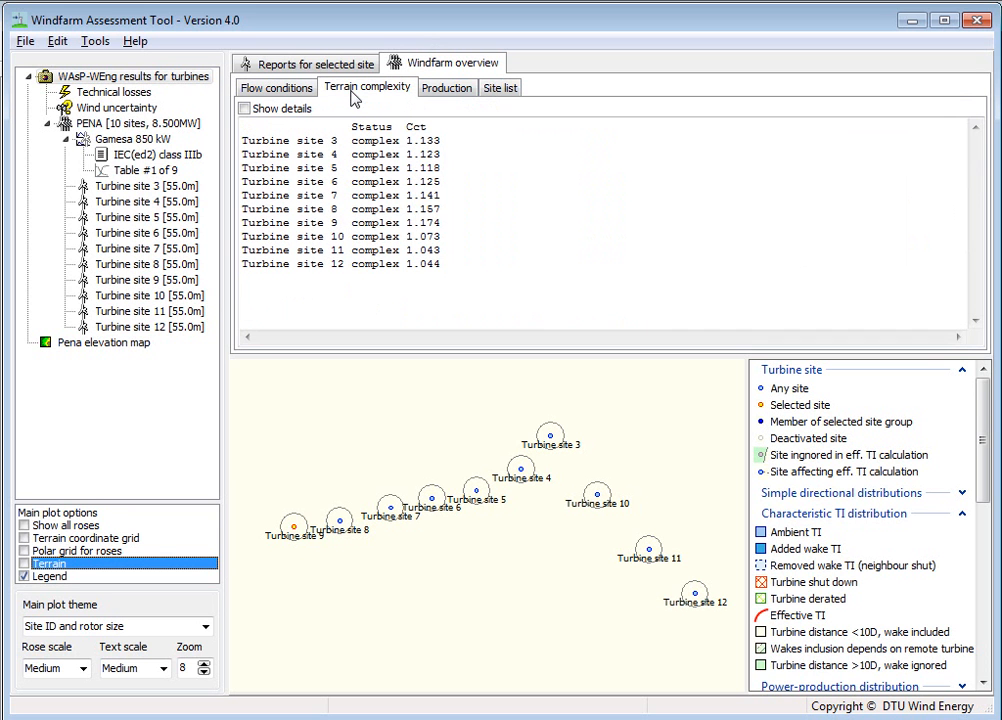
{"action": "mouse_move", "coordinate": [444, 276]}
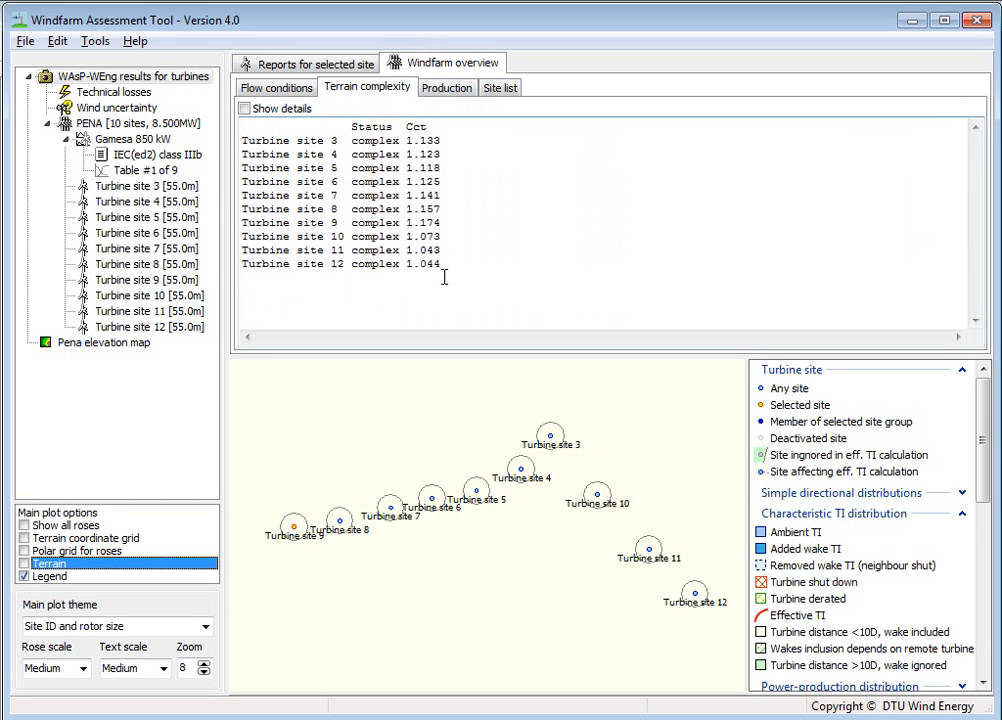
{"action": "mouse_move", "coordinate": [368, 212]}
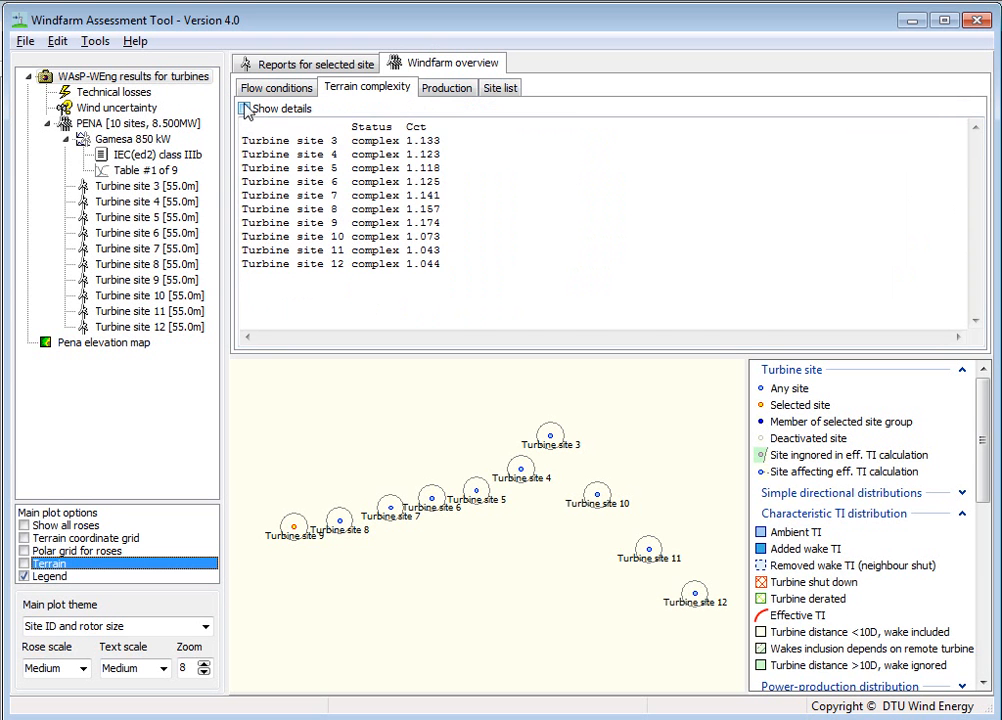
{"action": "left_click", "coordinate": [244, 108]}
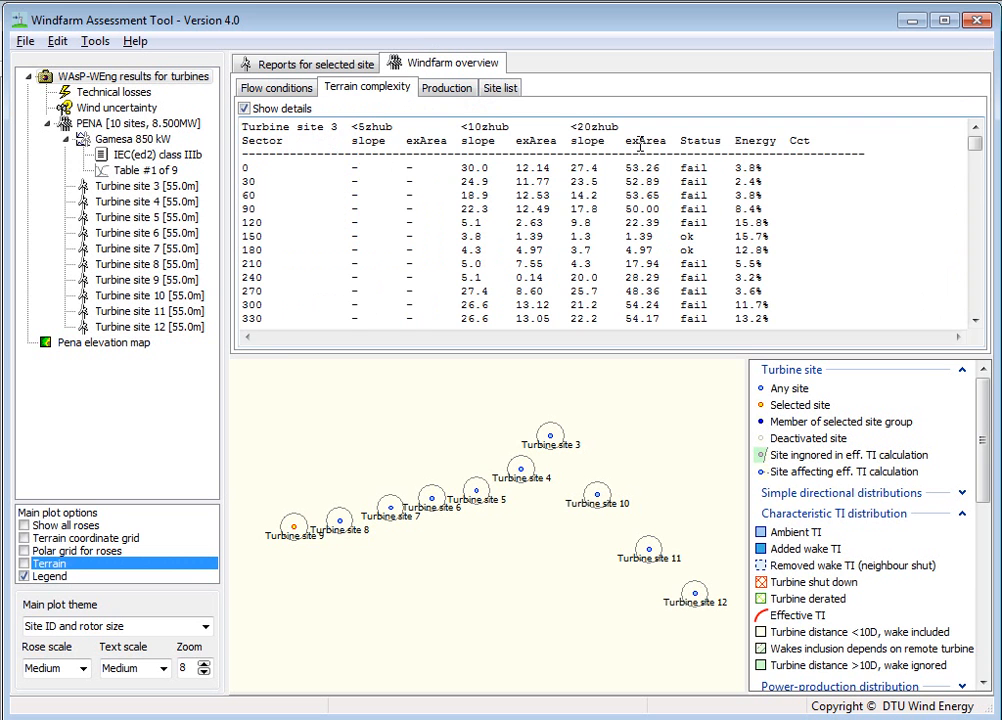
{"action": "mouse_move", "coordinate": [320, 160]}
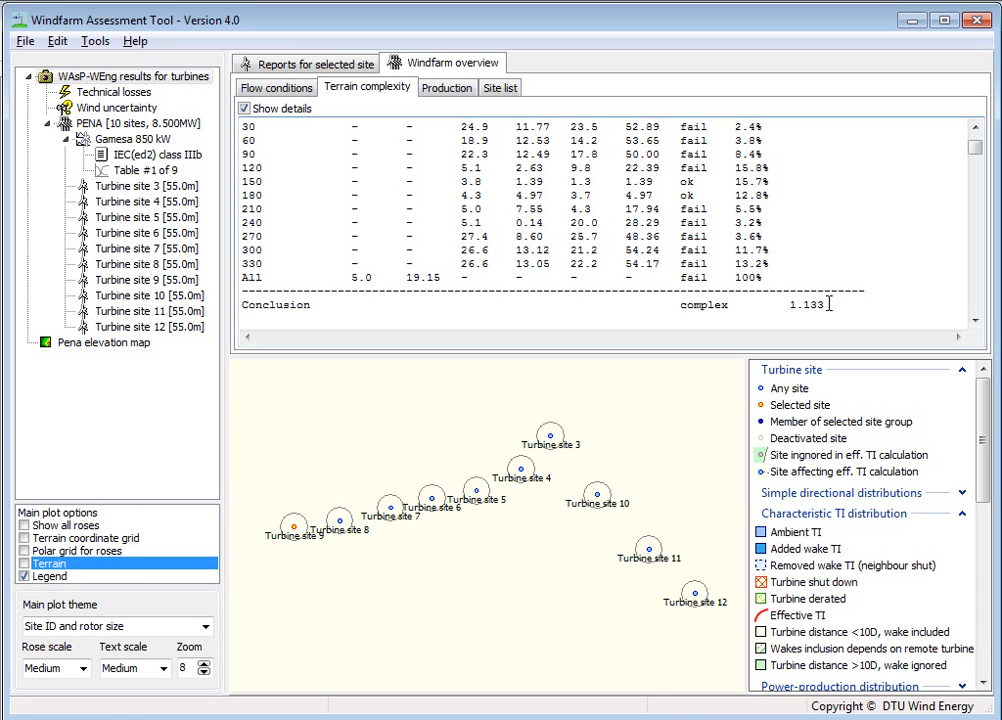
{"action": "mouse_move", "coordinate": [592, 488]}
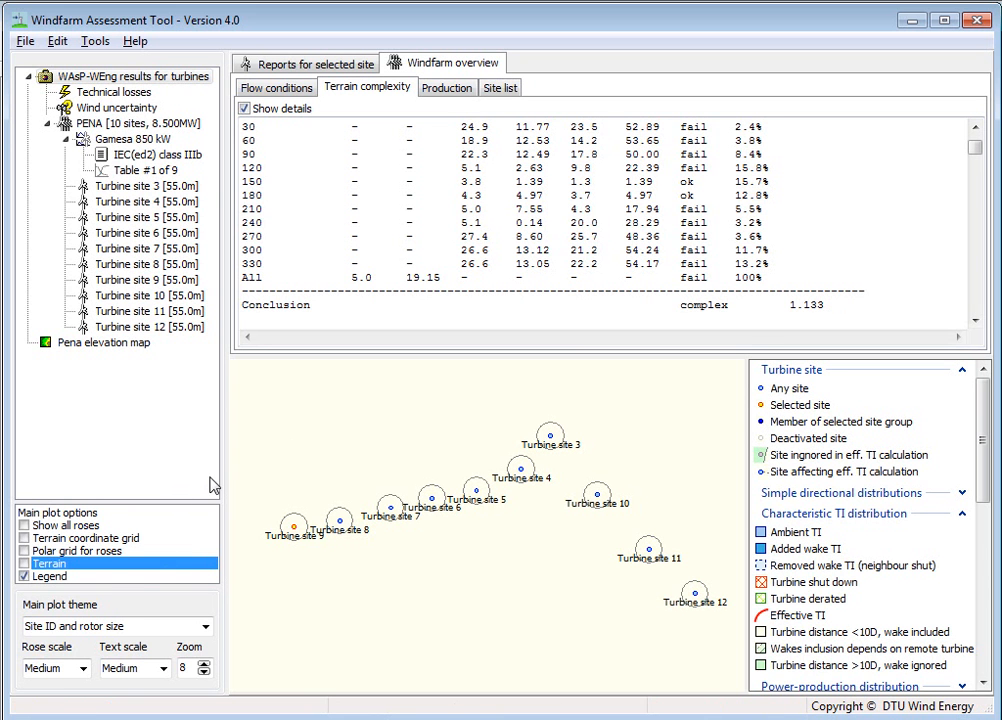
{"action": "mouse_move", "coordinate": [294, 528]}
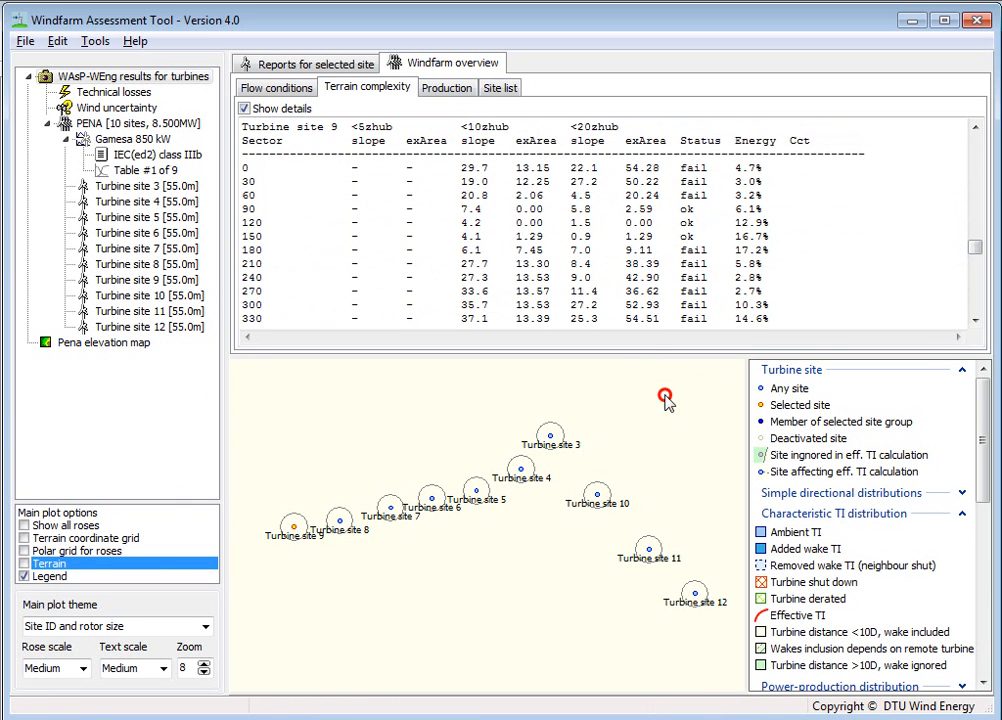
{"action": "mouse_move", "coordinate": [652, 352]}
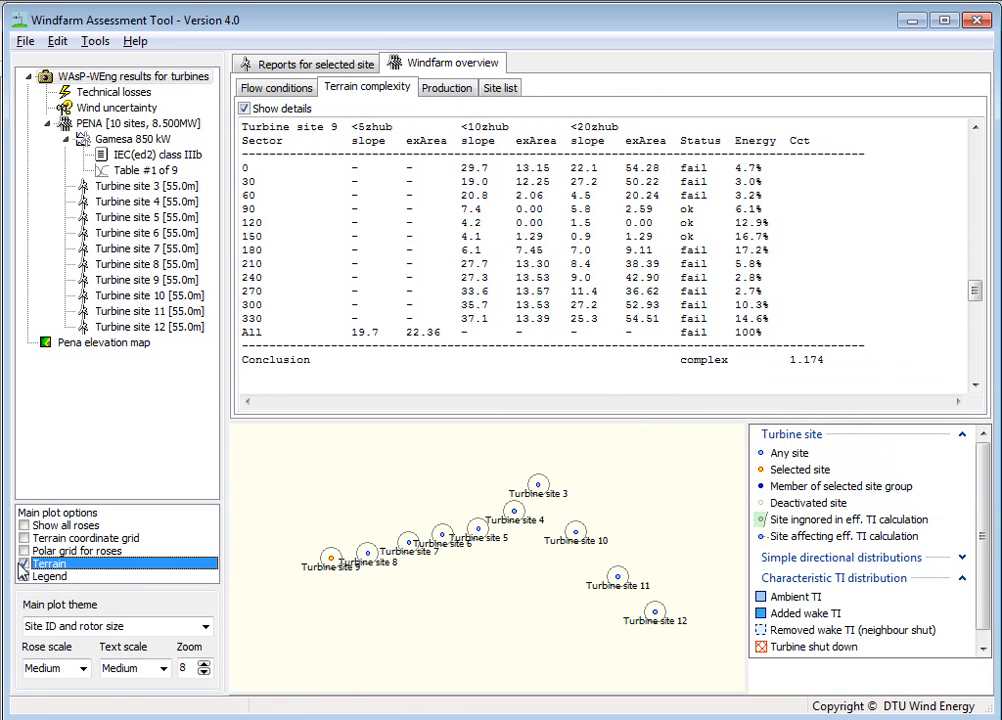
Step: Turn on the terrain elevation background and plot the Terrain complexity zones theme on the map
{"action": "left_click", "coordinate": [24, 564]}
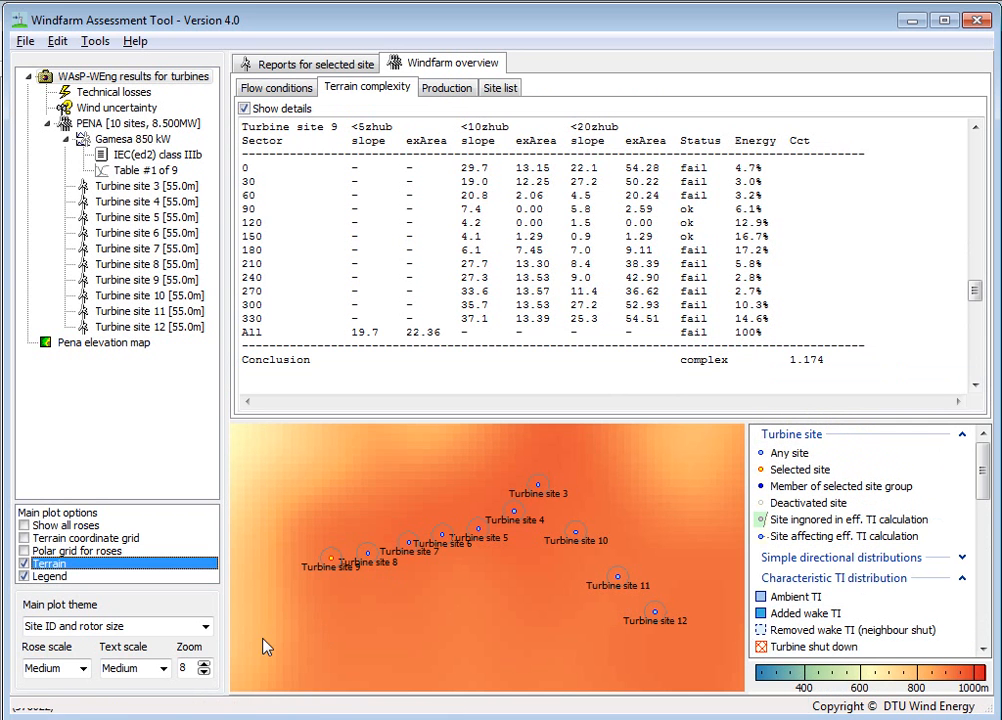
{"action": "left_click", "coordinate": [204, 626]}
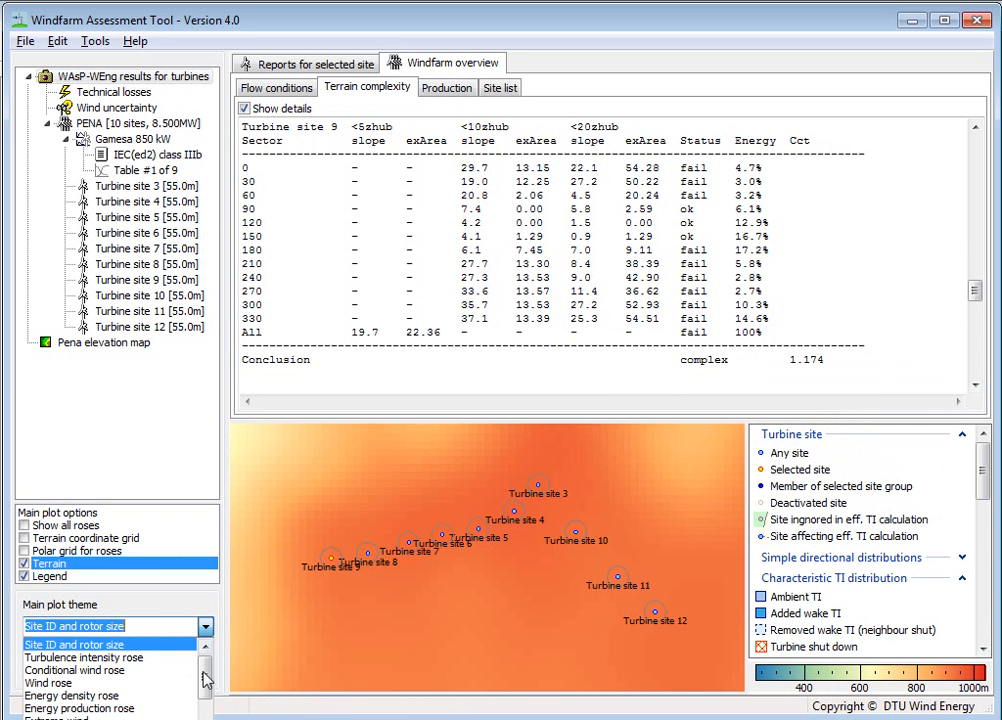
{"action": "scroll", "scroll_direction": "down", "scroll_amount": 3}
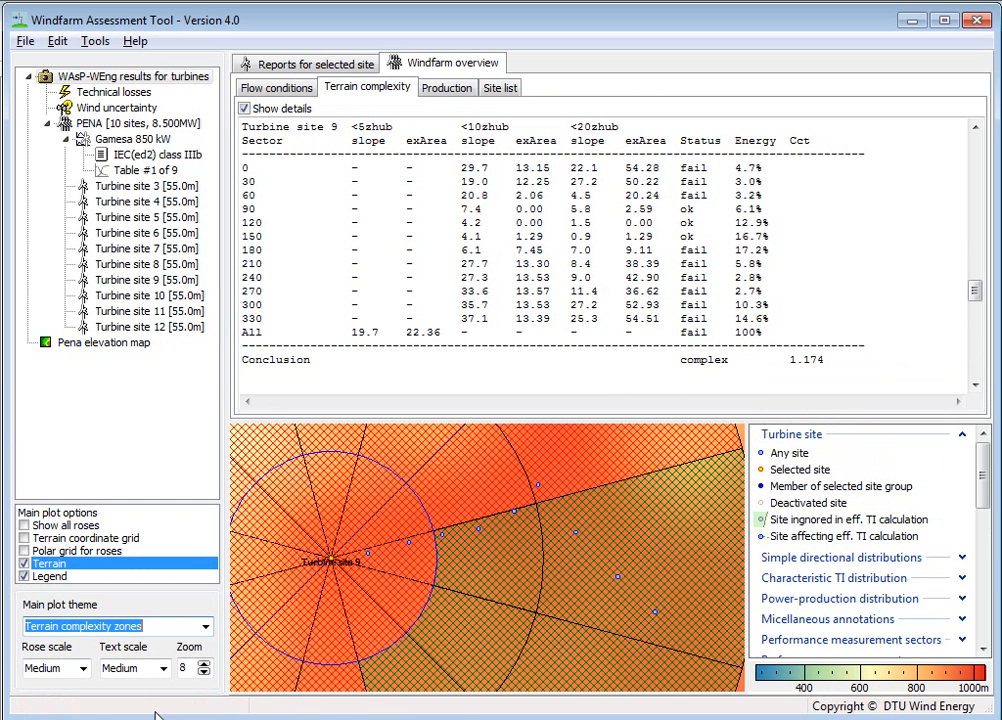
{"action": "left_click", "coordinate": [200, 672]}
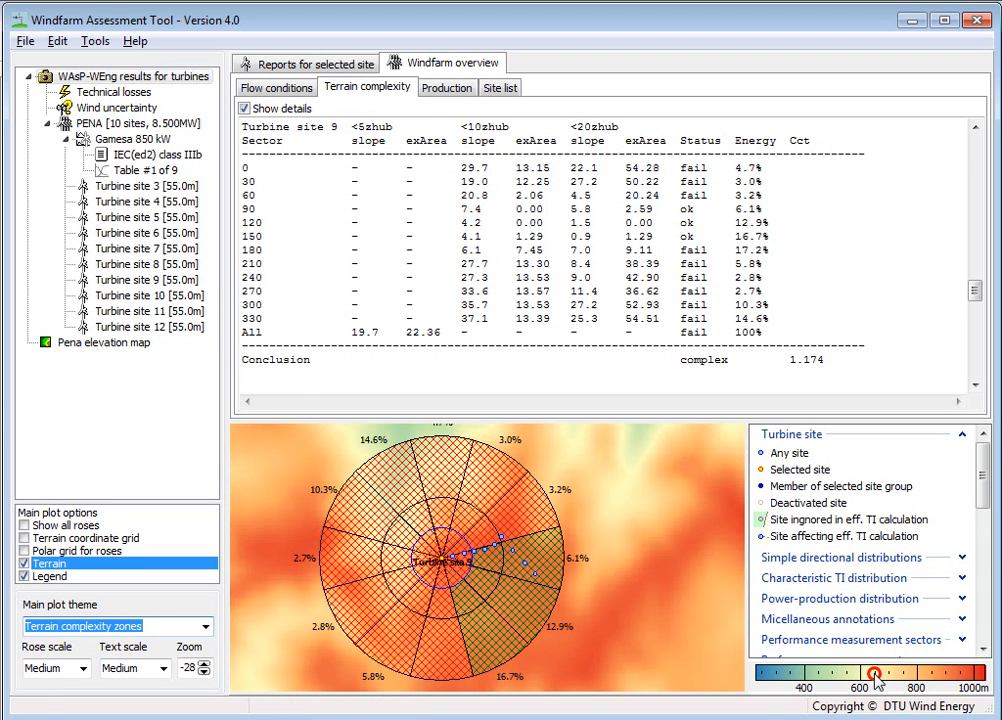
Step: Change the terrain map background from the Rainbow to the Classic colour scale
{"action": "left_click", "coordinate": [876, 672]}
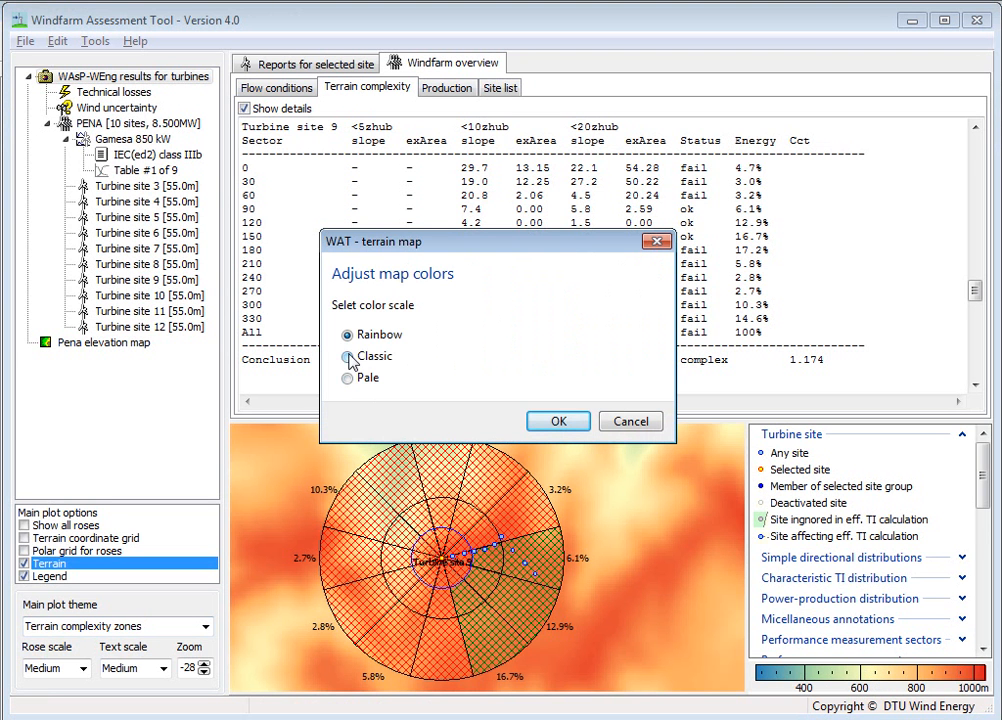
{"action": "left_click", "coordinate": [558, 420]}
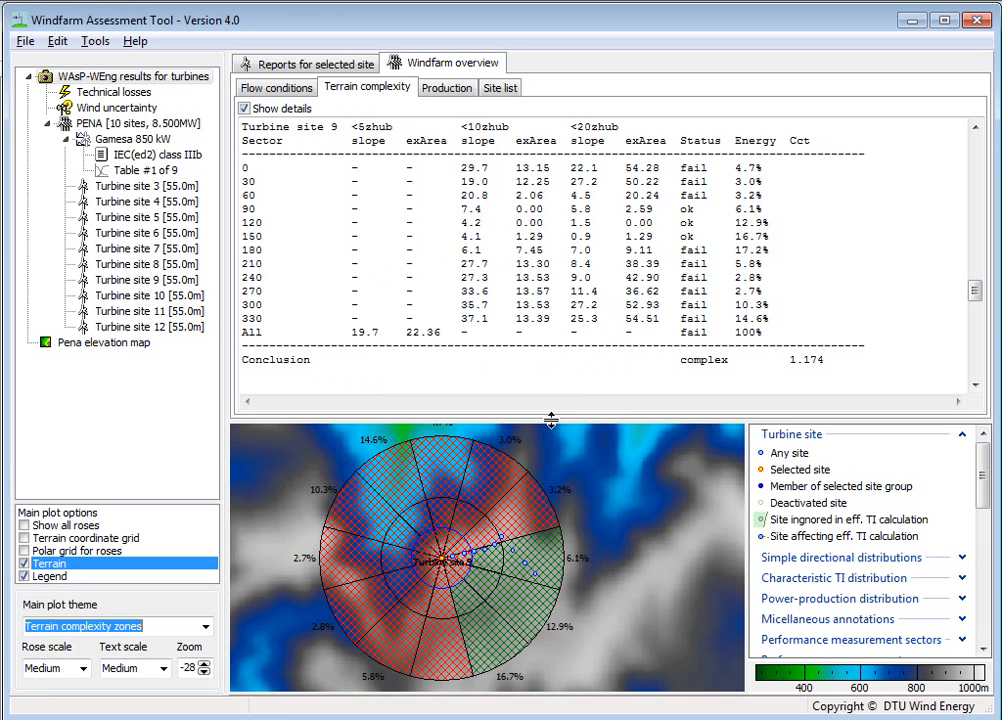
{"action": "mouse_move", "coordinate": [530, 512]}
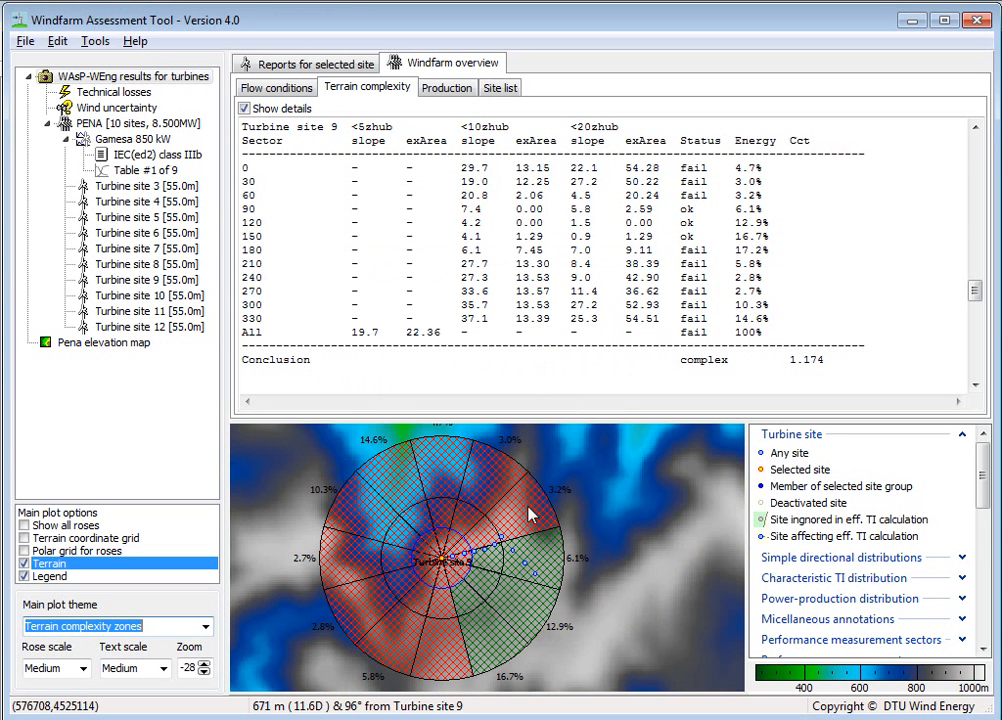
{"action": "mouse_move", "coordinate": [536, 642]}
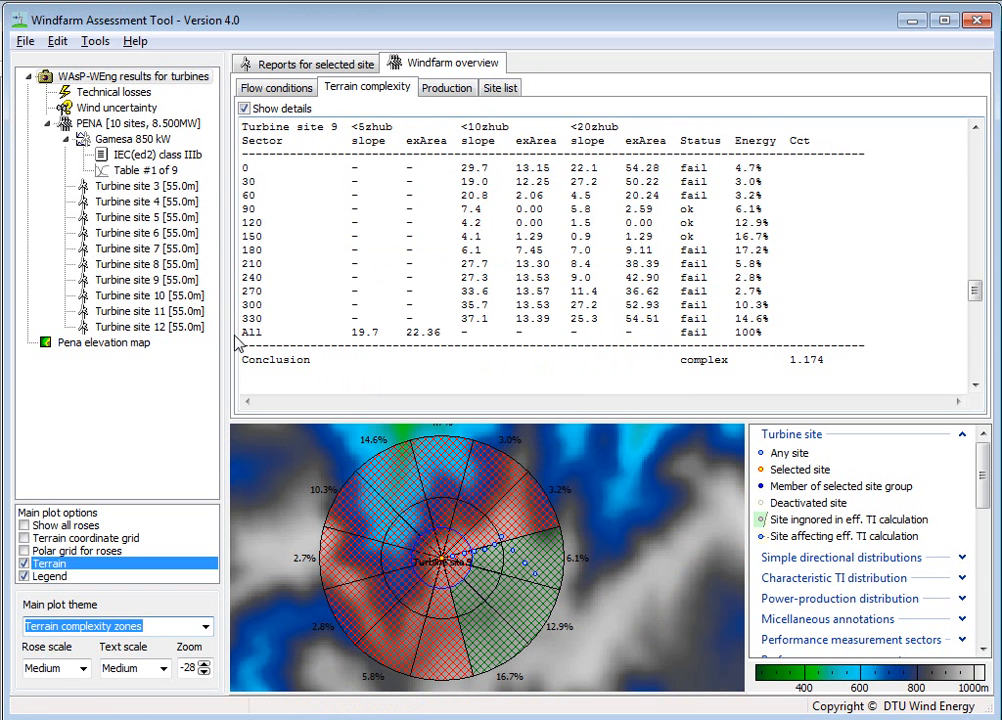
{"action": "mouse_move", "coordinate": [380, 520]}
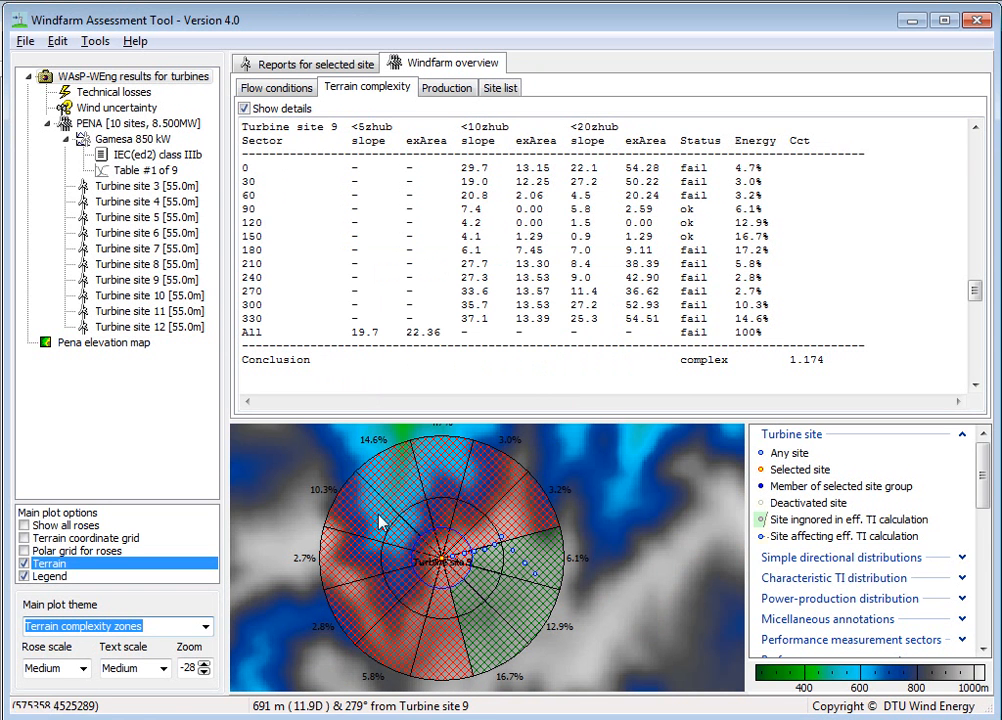
{"action": "mouse_move", "coordinate": [328, 596]}
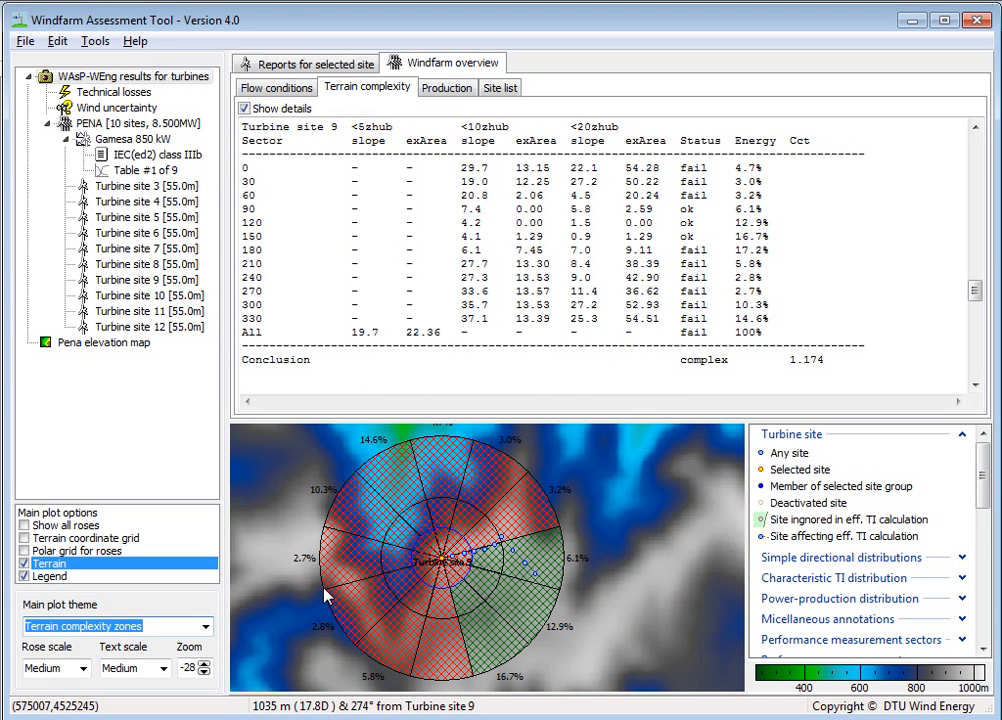
{"action": "mouse_move", "coordinate": [492, 482]}
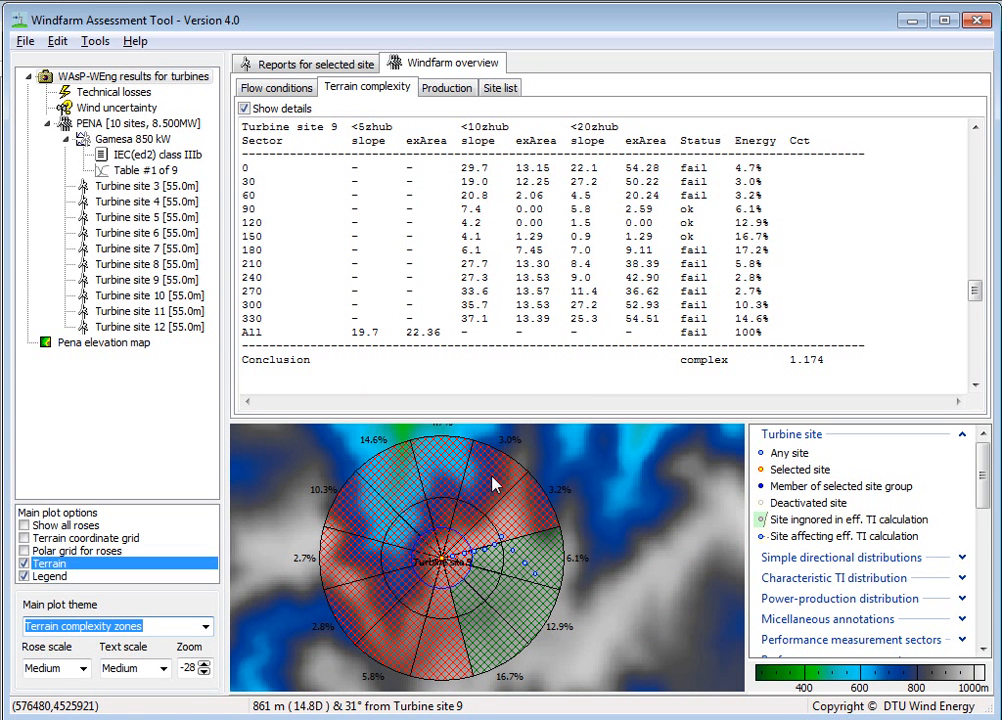
{"action": "mouse_move", "coordinate": [160, 154]}
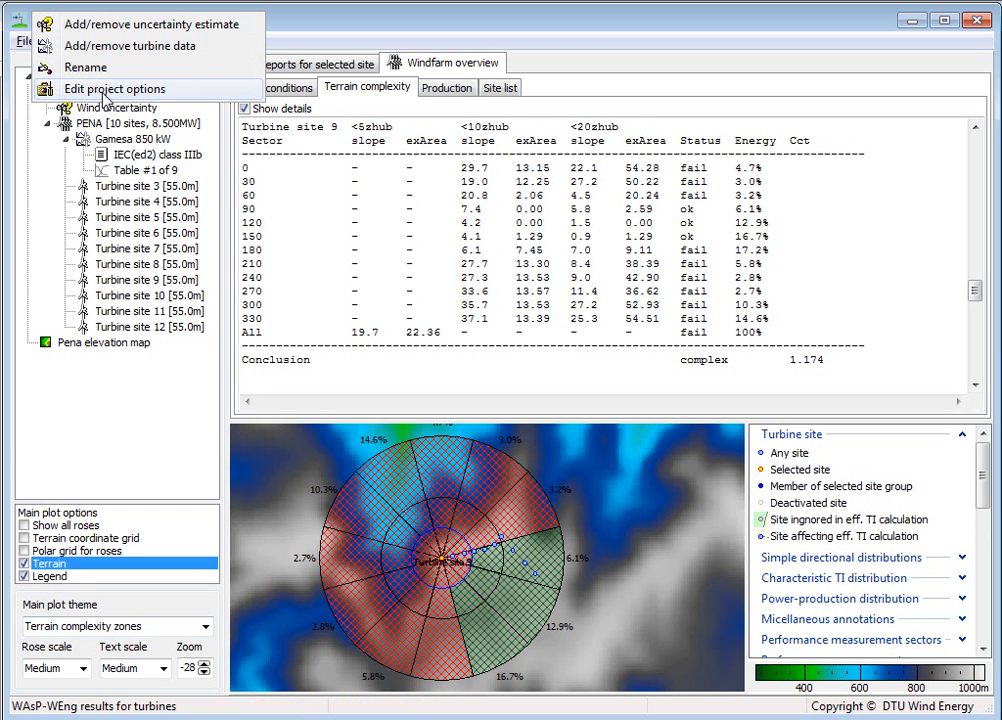
Step: Review the IEC 61400-1 complex-terrain turbulence factor checkboxes in project options, leaving Weng TI use switched off
{"action": "left_click", "coordinate": [114, 88]}
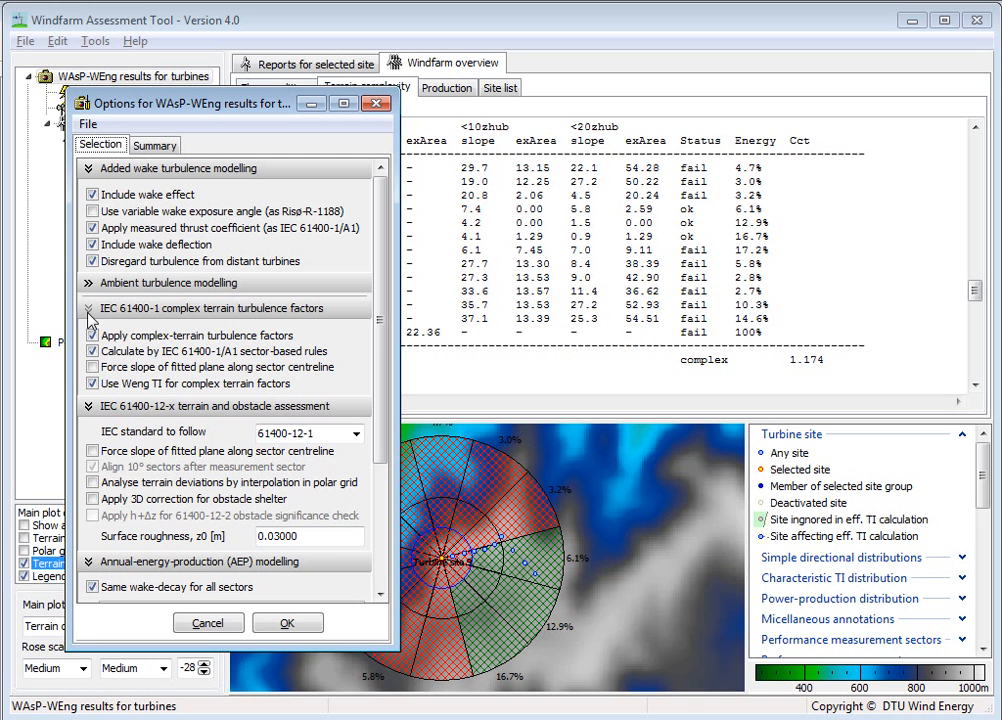
{"action": "mouse_move", "coordinate": [280, 324]}
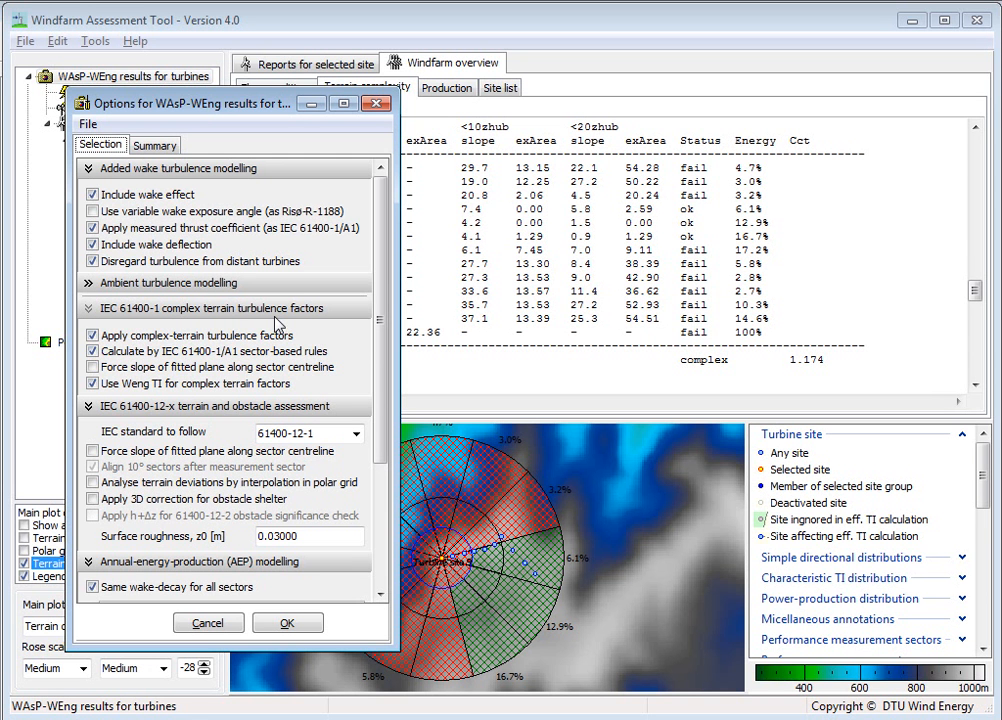
{"action": "left_click", "coordinate": [92, 368]}
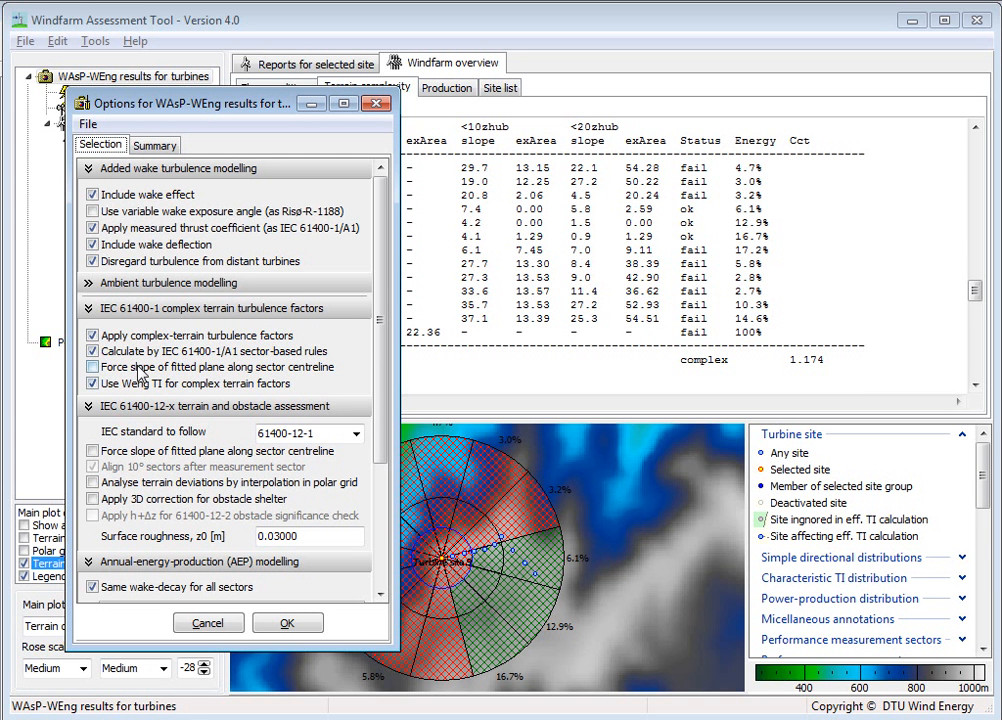
{"action": "left_click", "coordinate": [92, 336]}
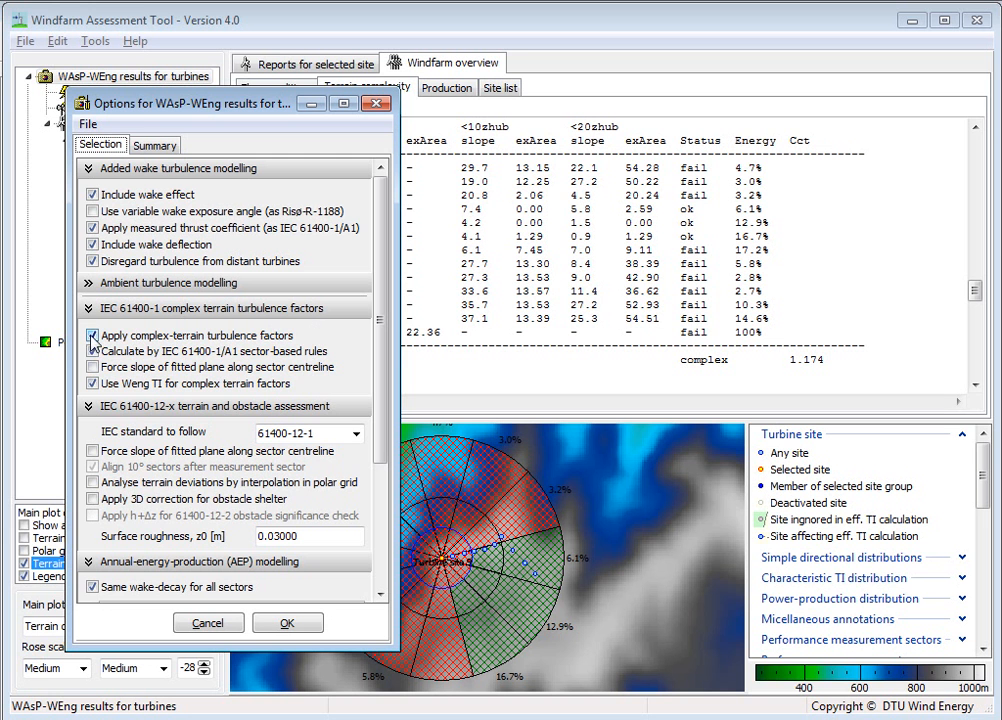
{"action": "left_click", "coordinate": [92, 352]}
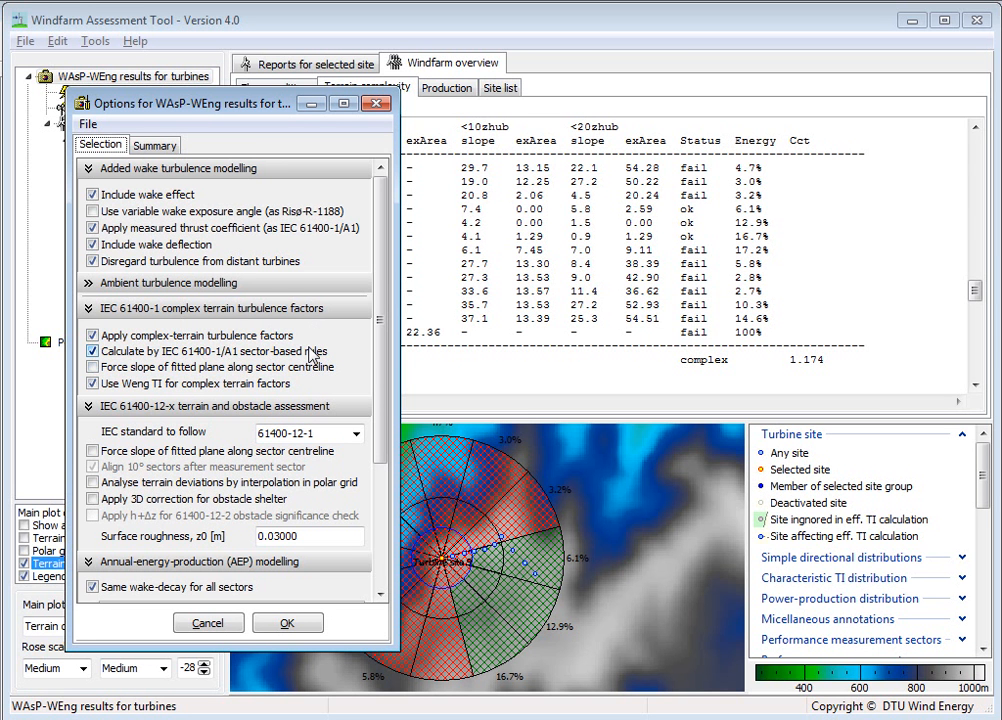
{"action": "left_click", "coordinate": [92, 384]}
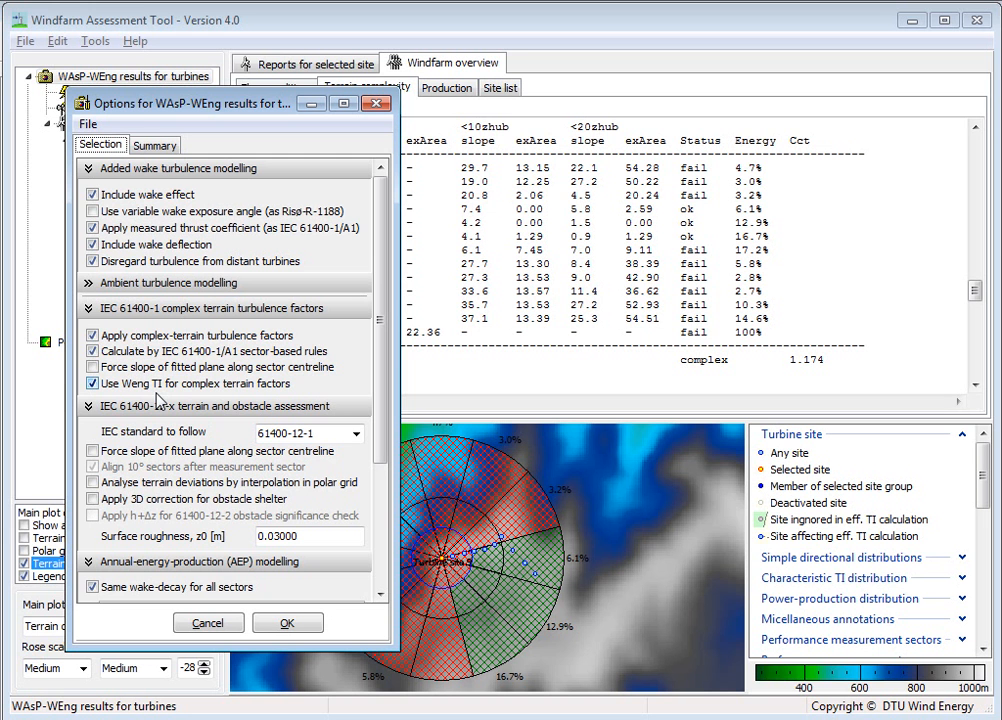
{"action": "mouse_move", "coordinate": [204, 390]}
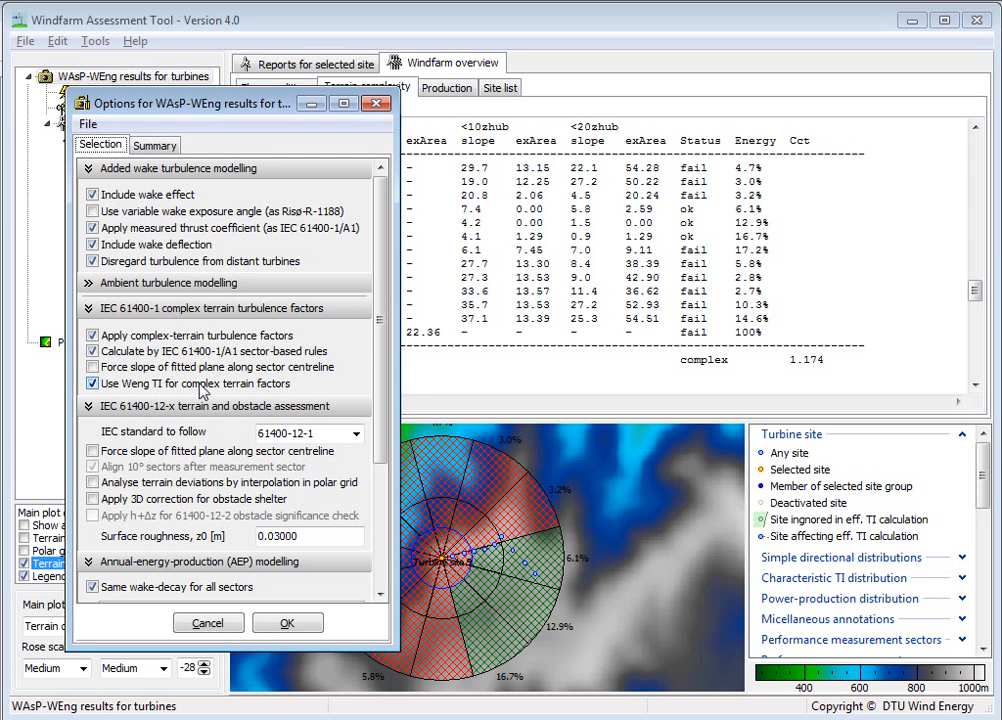
{"action": "mouse_move", "coordinate": [136, 392]}
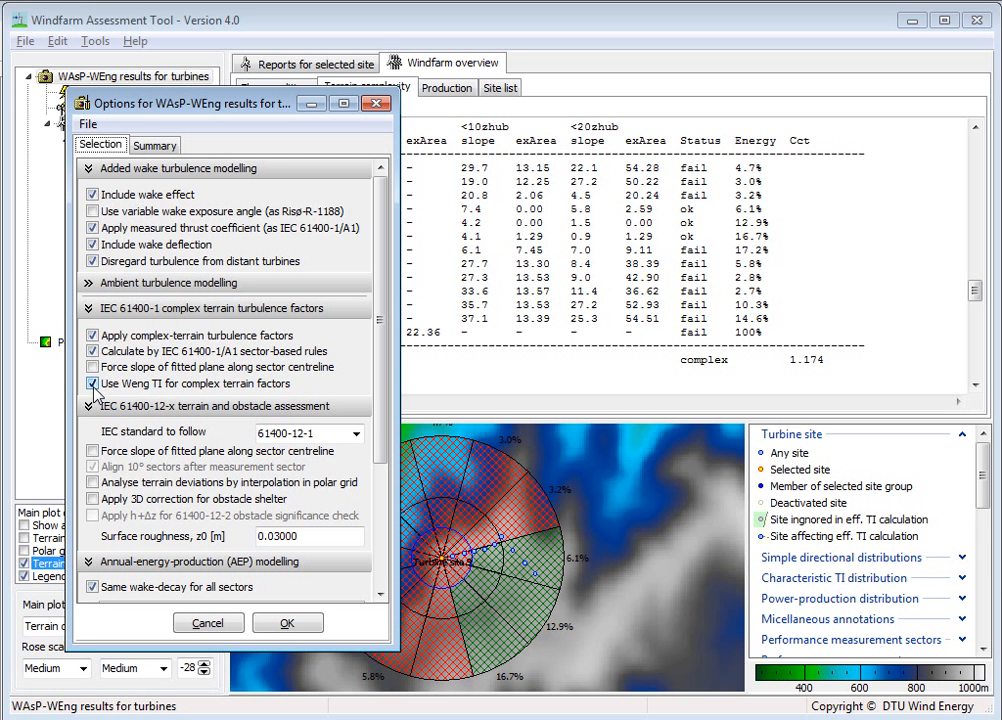
{"action": "left_click", "coordinate": [92, 384]}
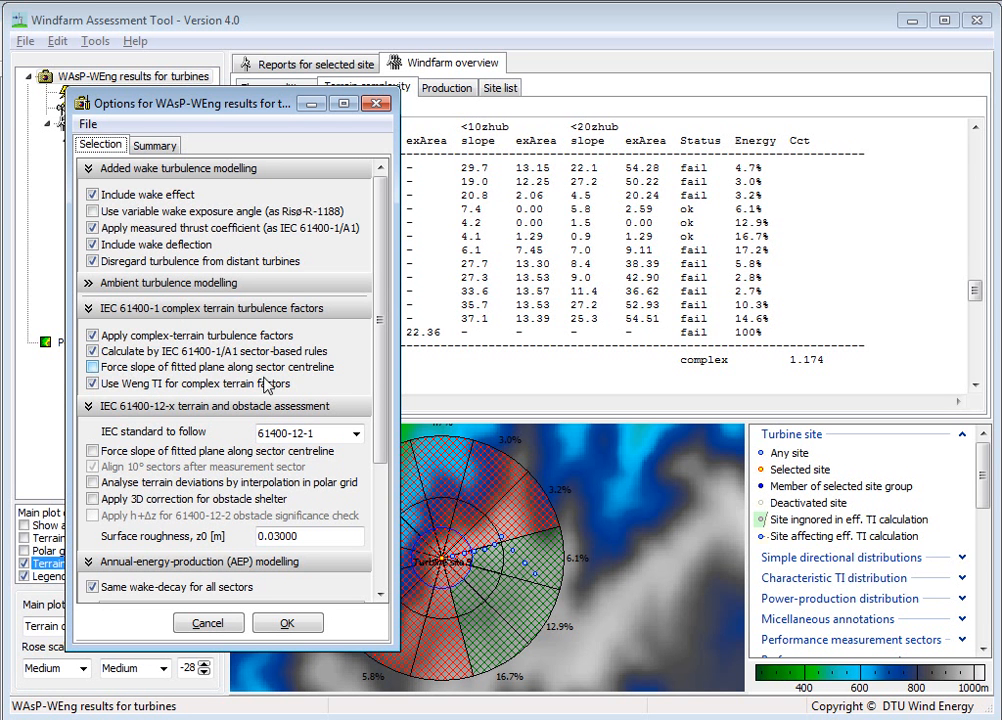
{"action": "mouse_move", "coordinate": [318, 376]}
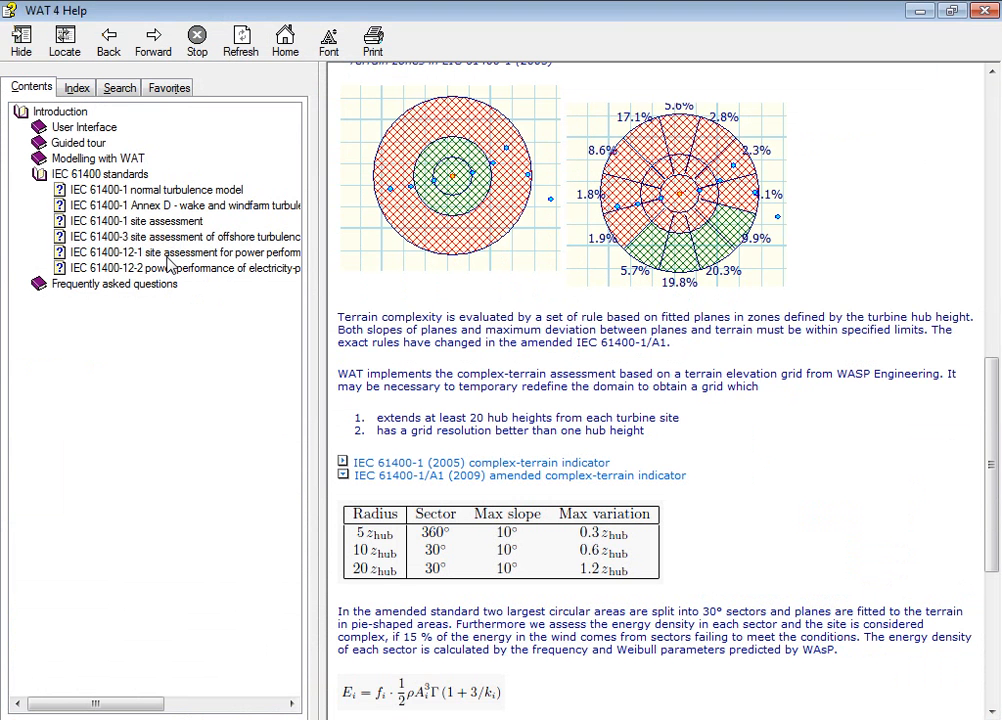
Step: Bring the fitted-plane diagram and 'Force fitted slope along sector centreline' note into view in Help
{"action": "left_click", "coordinate": [184, 252]}
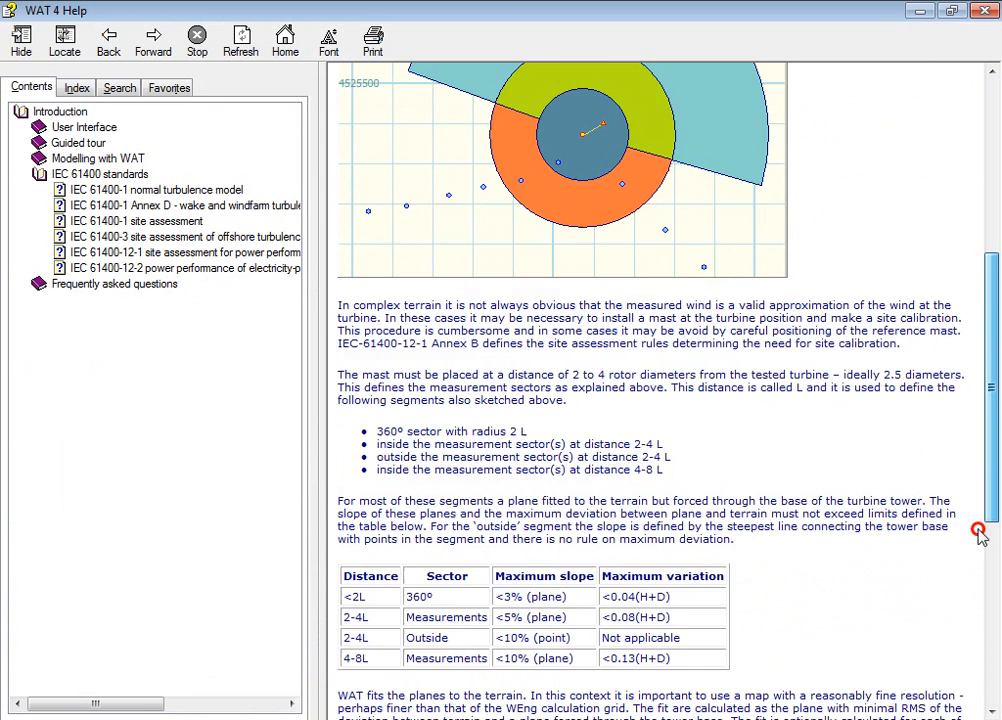
{"action": "scroll", "scroll_direction": "down", "scroll_amount": 3}
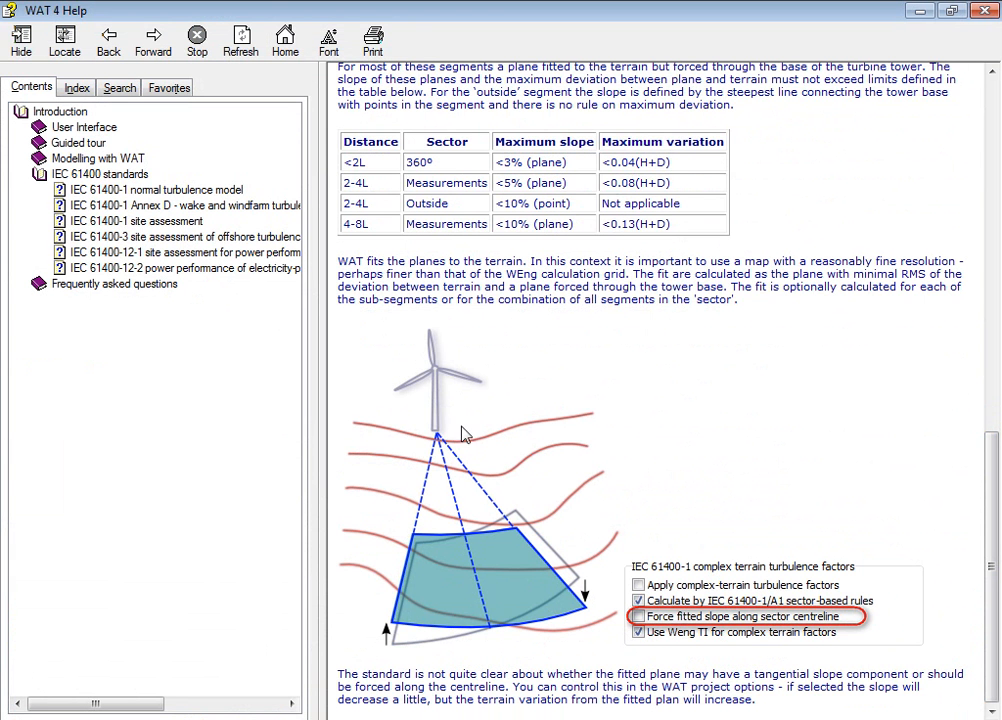
{"action": "mouse_move", "coordinate": [480, 516]}
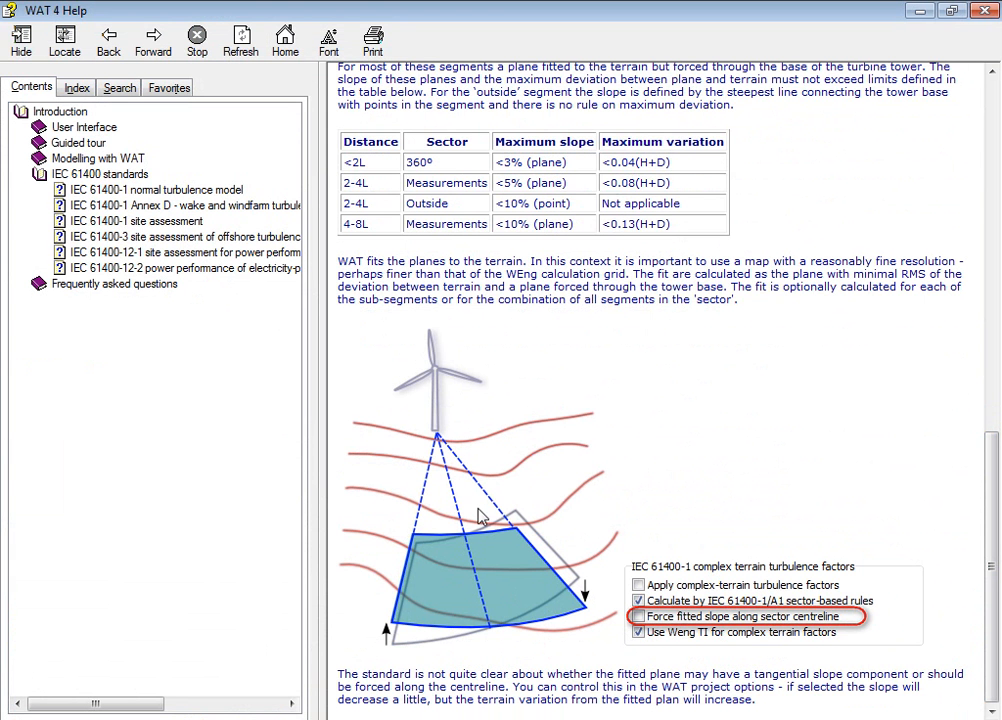
{"action": "mouse_move", "coordinate": [468, 488]}
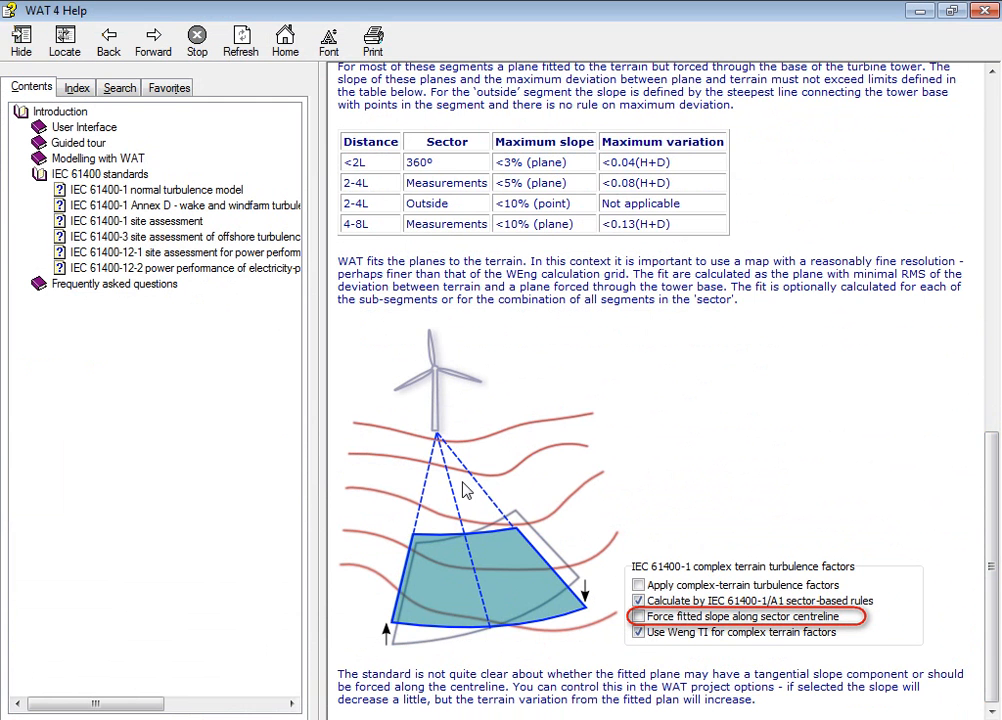
{"action": "mouse_move", "coordinate": [504, 642]}
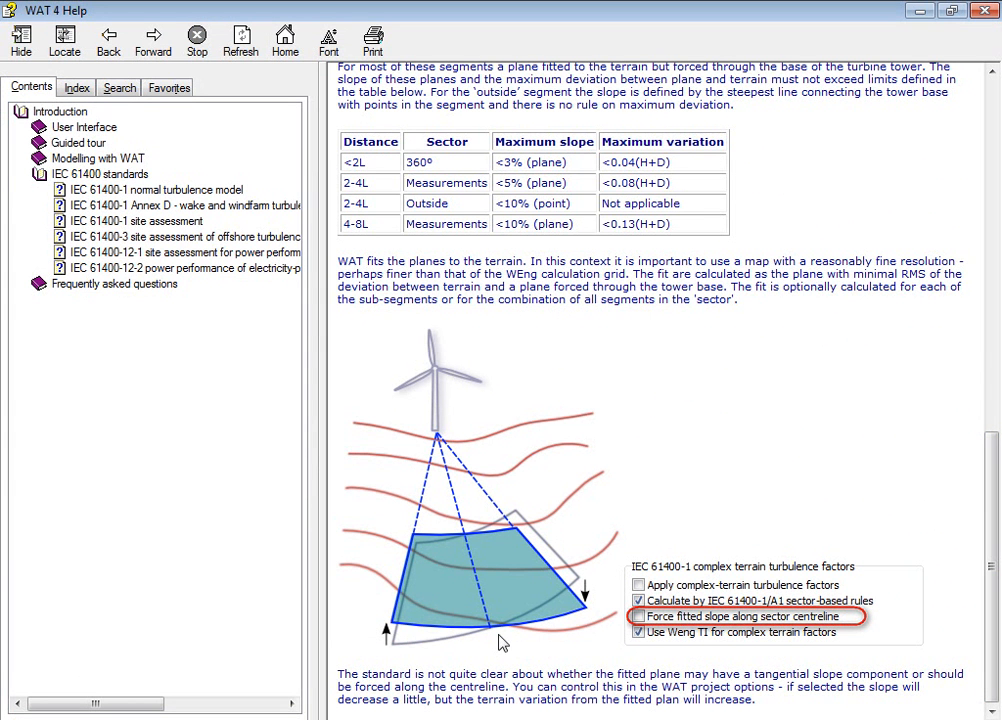
{"action": "mouse_move", "coordinate": [540, 620]}
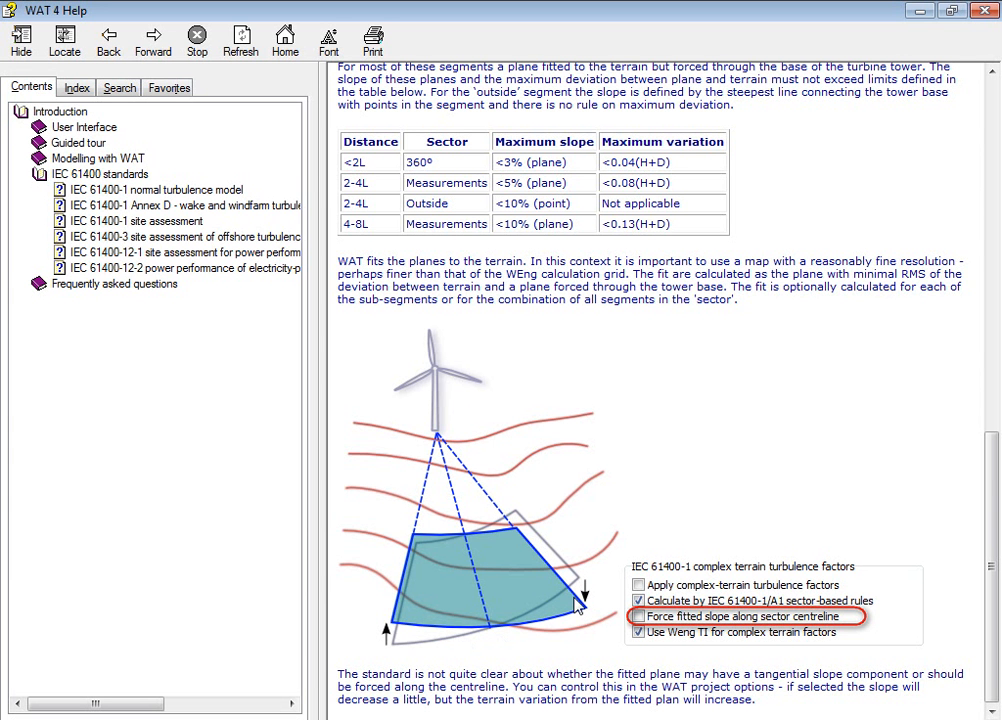
{"action": "mouse_move", "coordinate": [814, 630]}
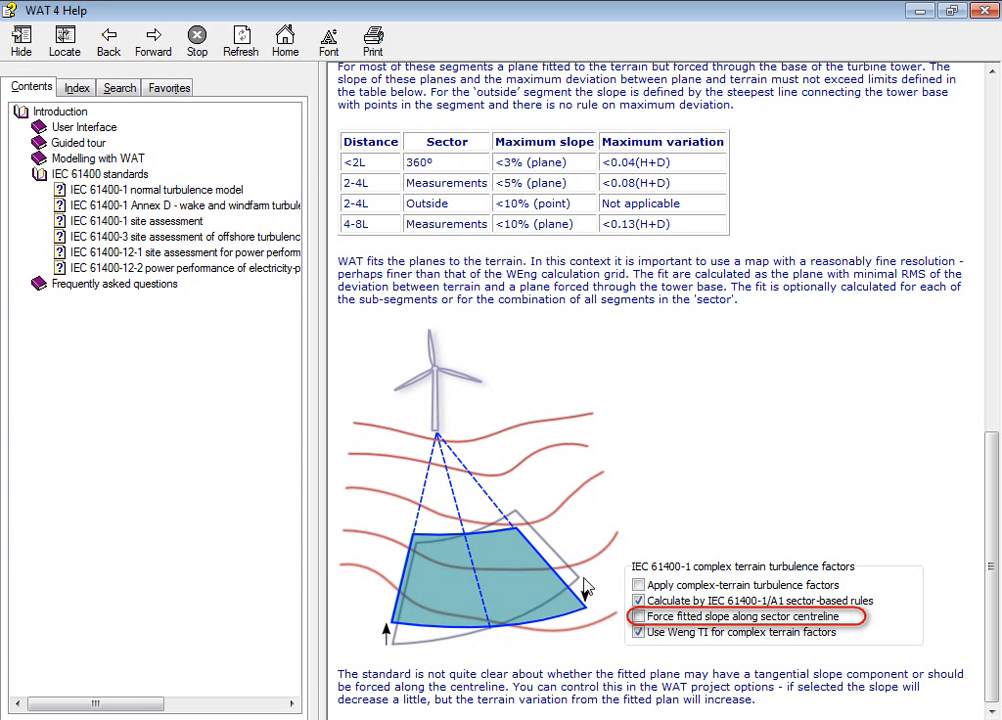
{"action": "mouse_move", "coordinate": [584, 588]}
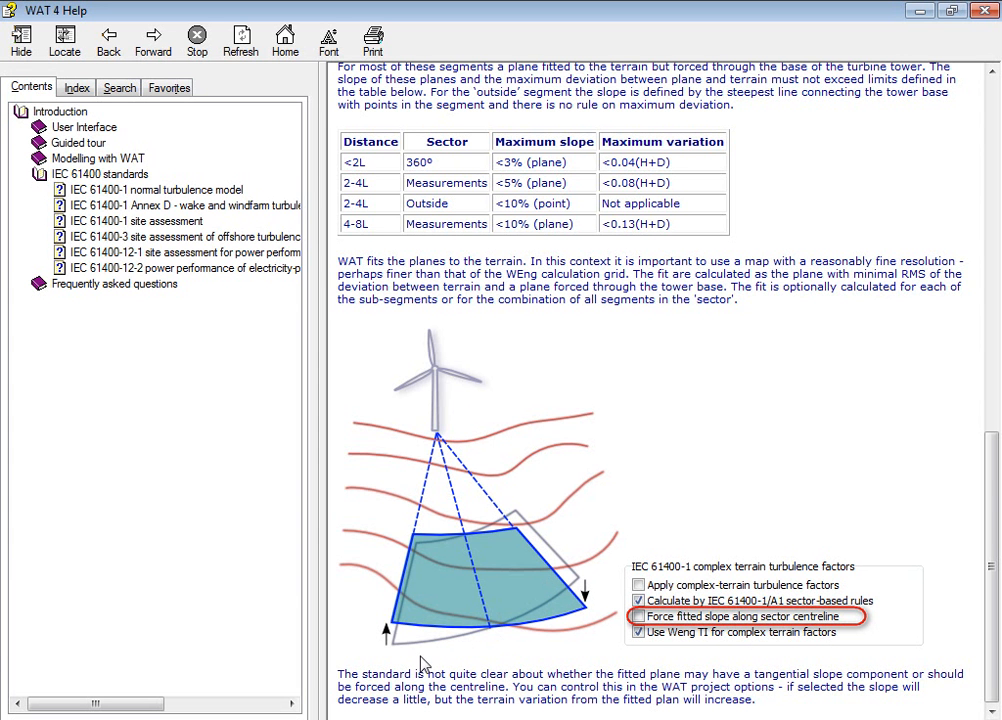
{"action": "mouse_move", "coordinate": [584, 588]}
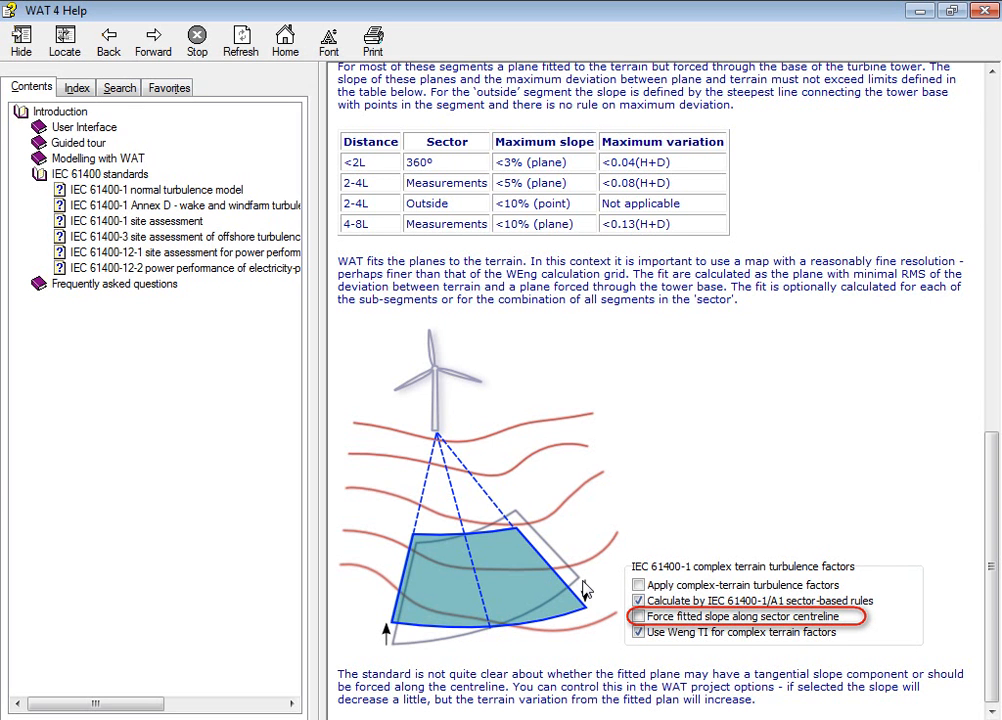